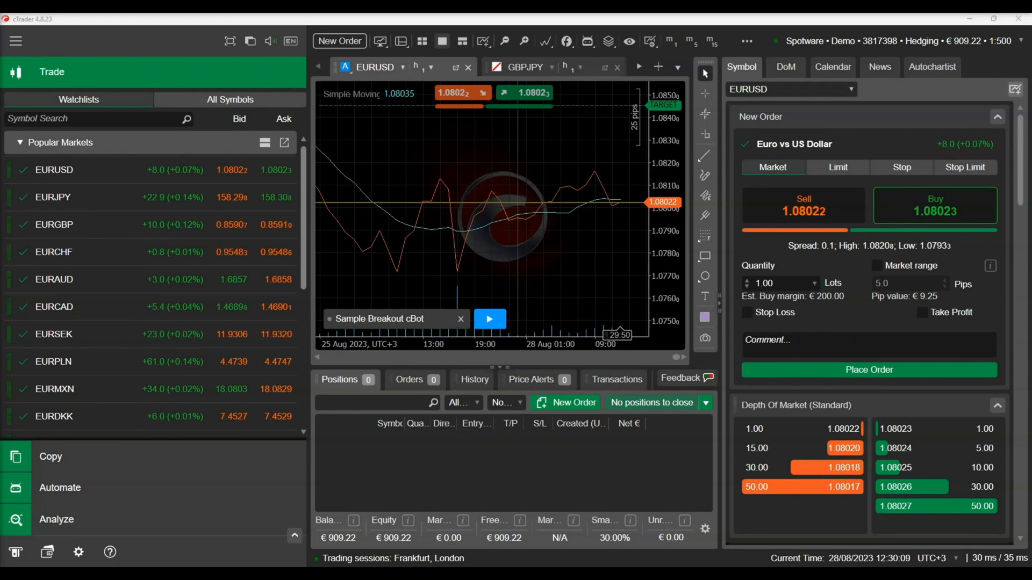
mouse_move(564, 245)
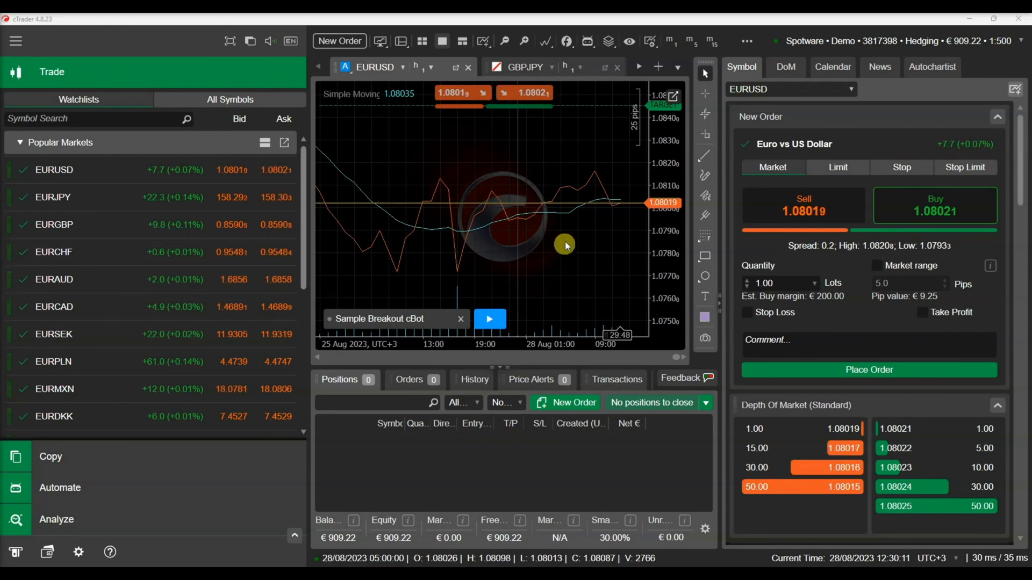
mouse_move(565, 219)
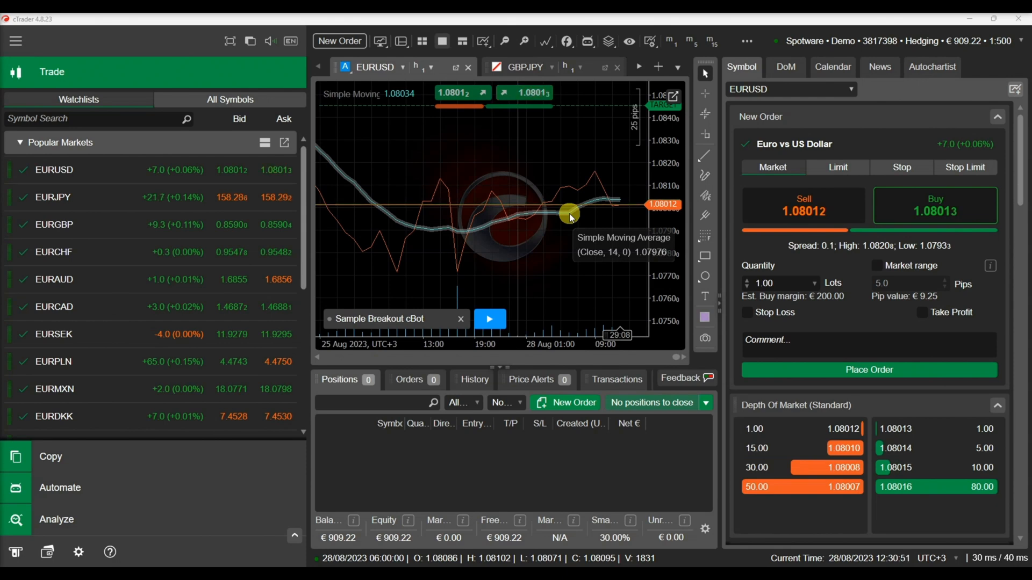
Peek at the chart's moving average settings unchanged, then move to Automate's Indicators with Sample Alligator code
double_click(568, 216)
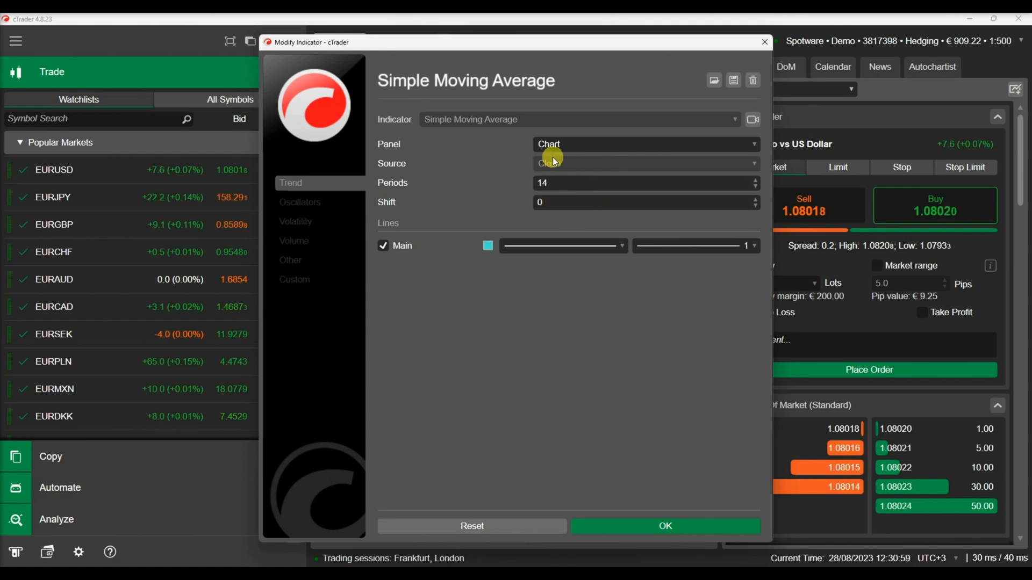
mouse_move(764, 54)
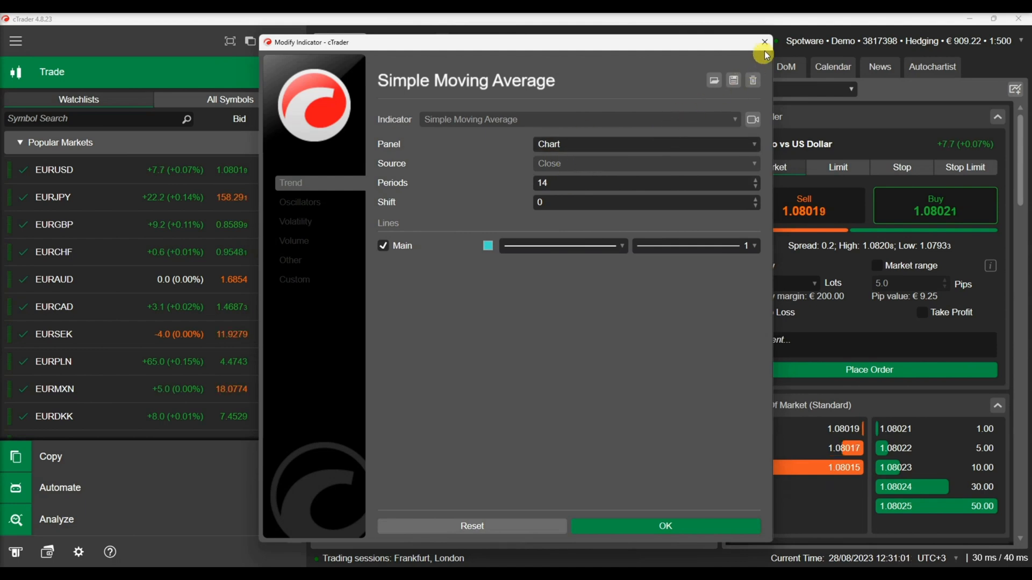
click(763, 42)
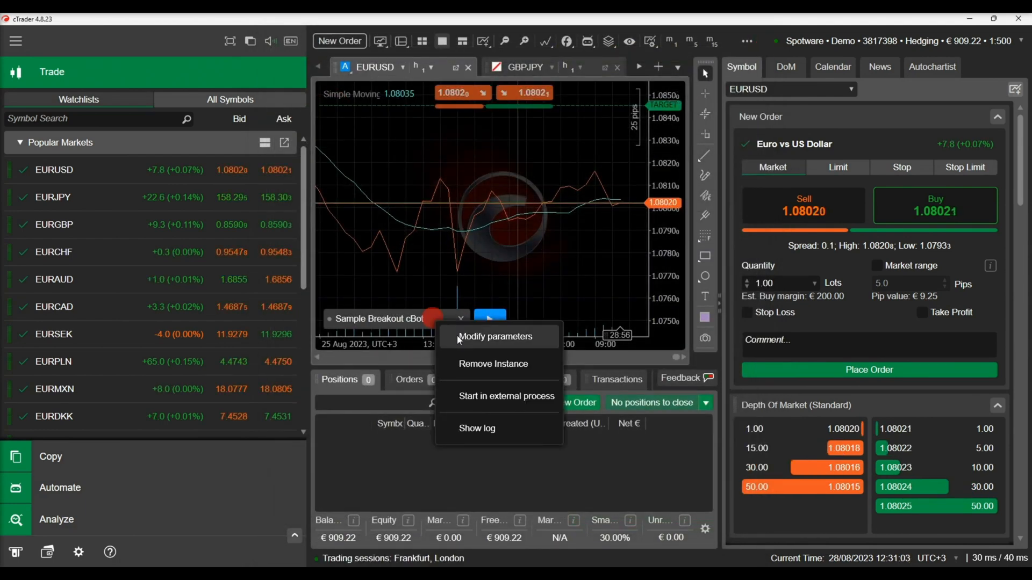
click(495, 336)
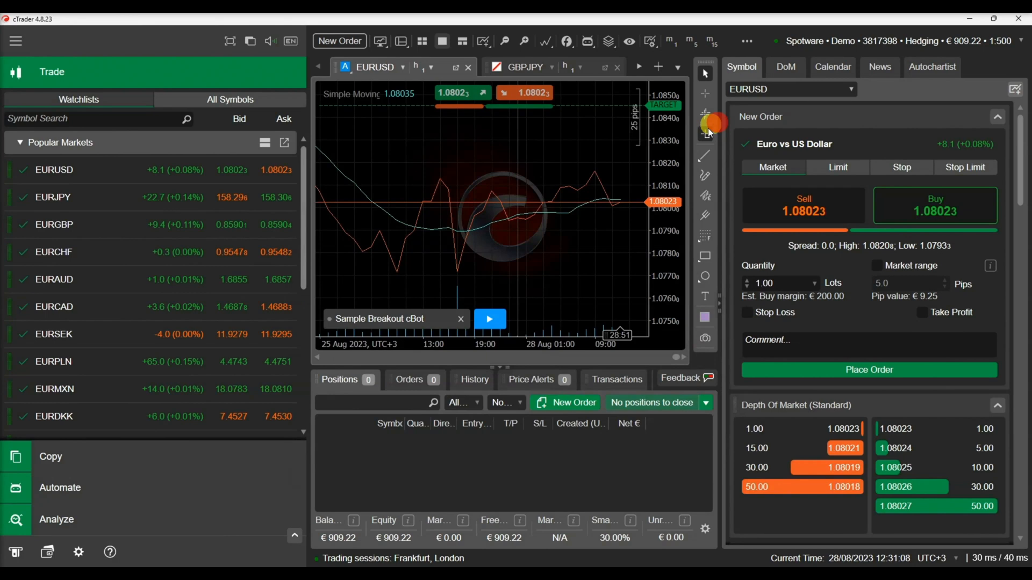
click(59, 488)
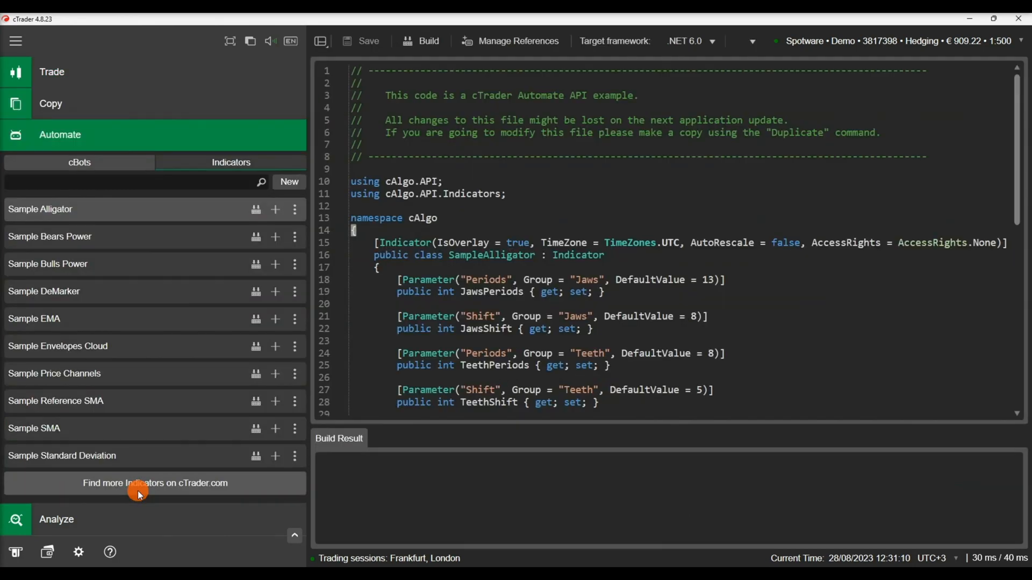
mouse_move(384, 115)
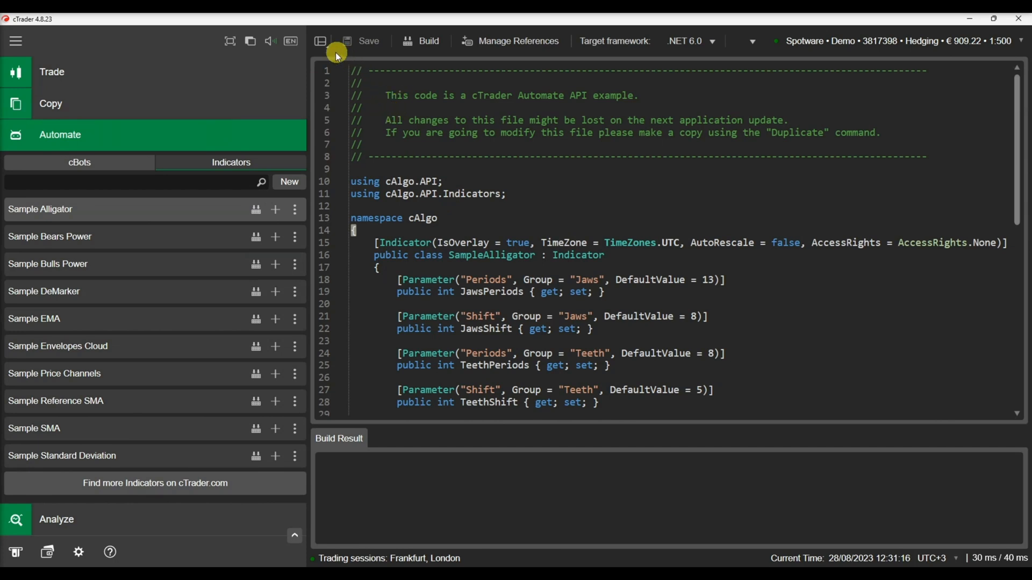
click(320, 40)
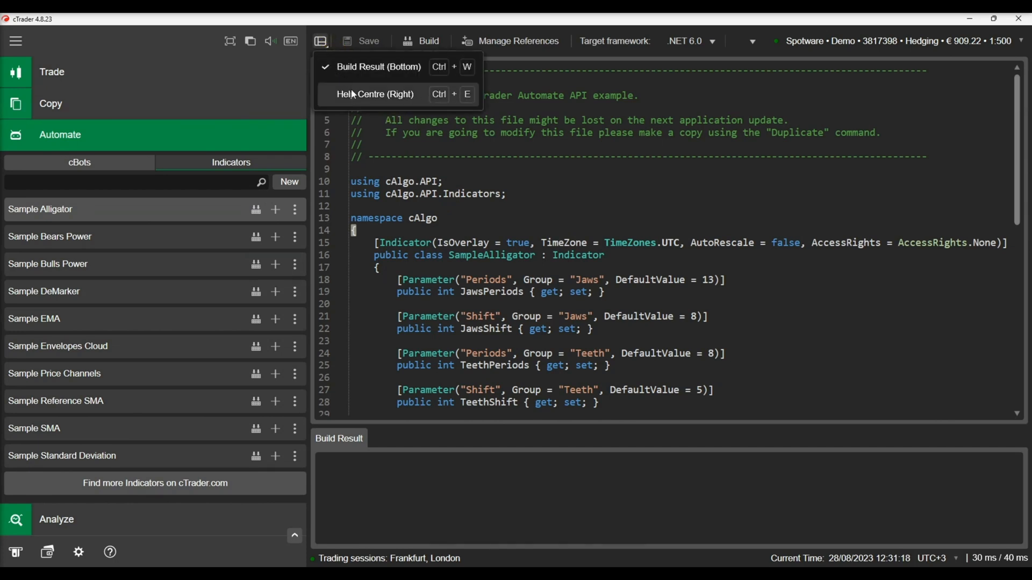
Show the Help Centre on the right and view the Parameter Types reference table
click(374, 95)
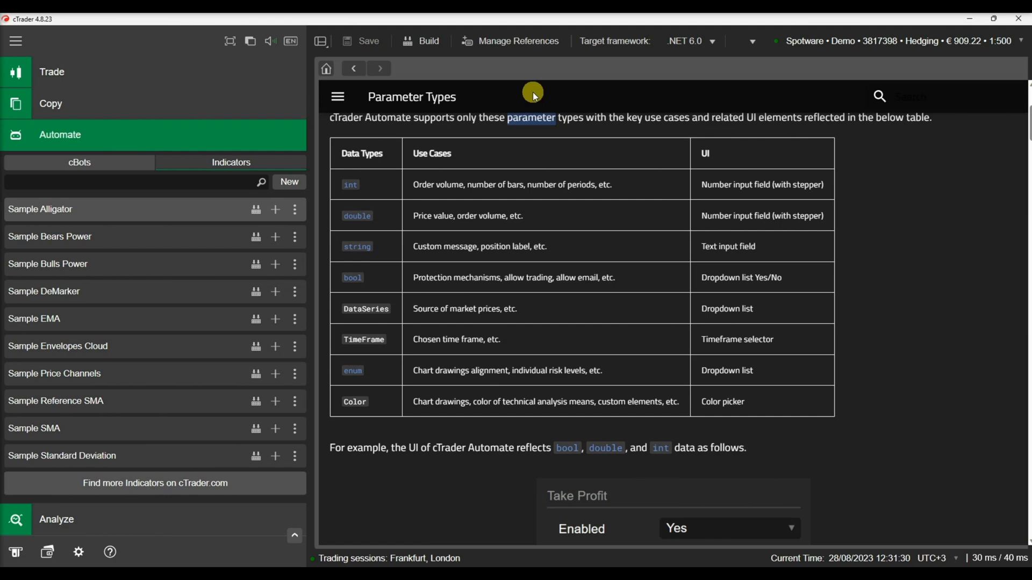
mouse_move(359, 236)
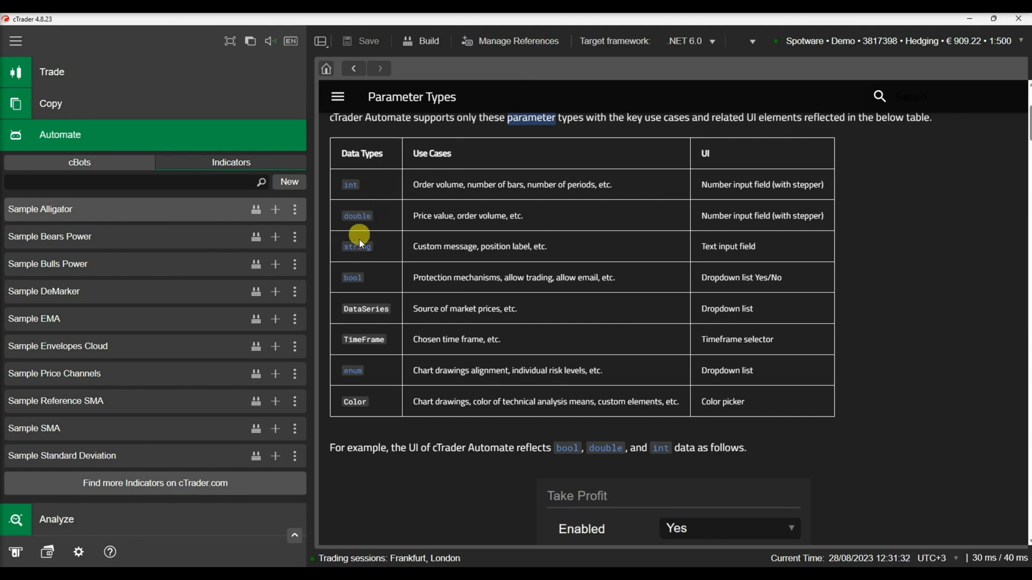
mouse_move(368, 332)
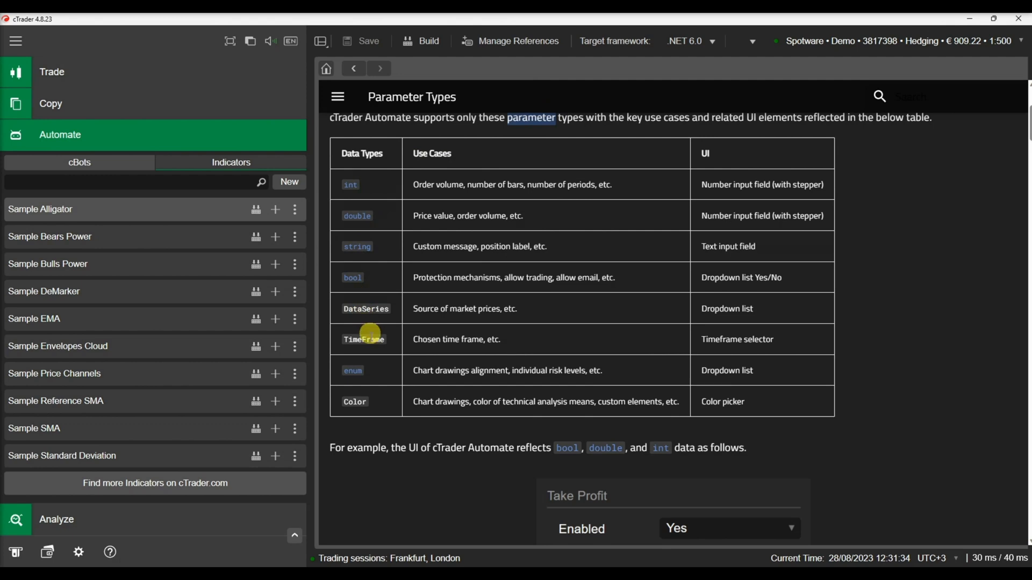
mouse_move(362, 400)
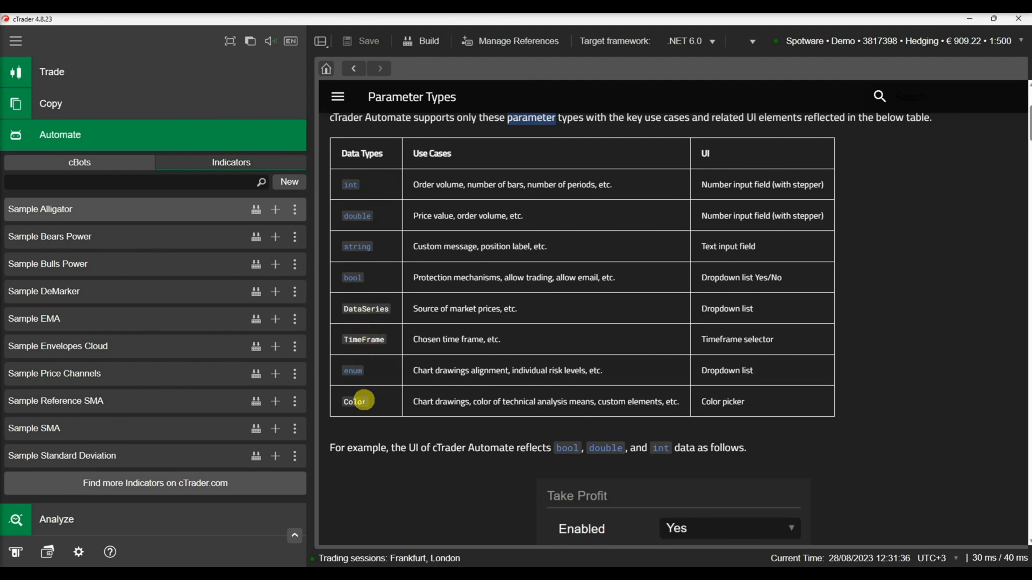
click(320, 41)
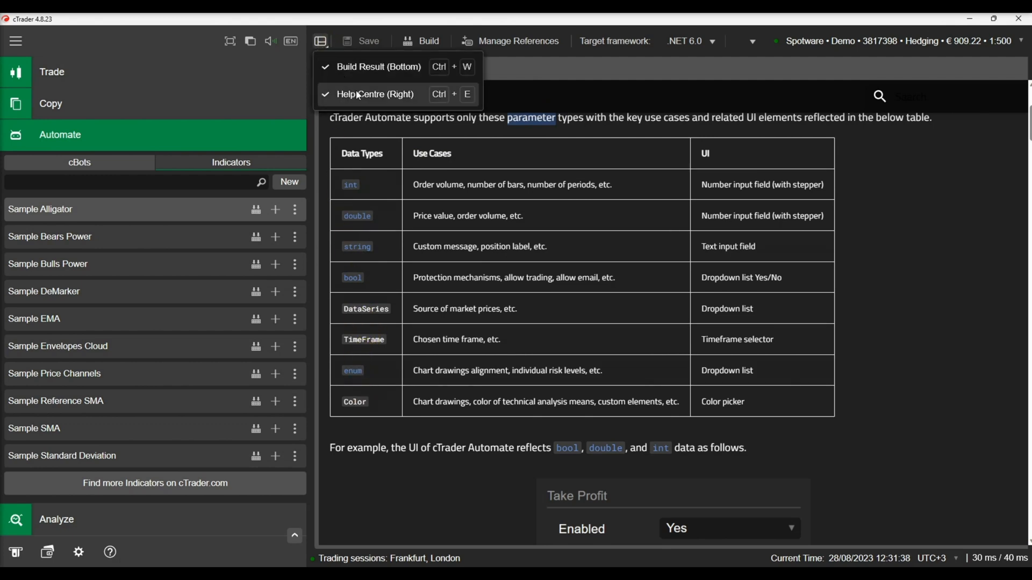
Hide the Help Centre and create a new indicator named Standard Deviation
click(374, 94)
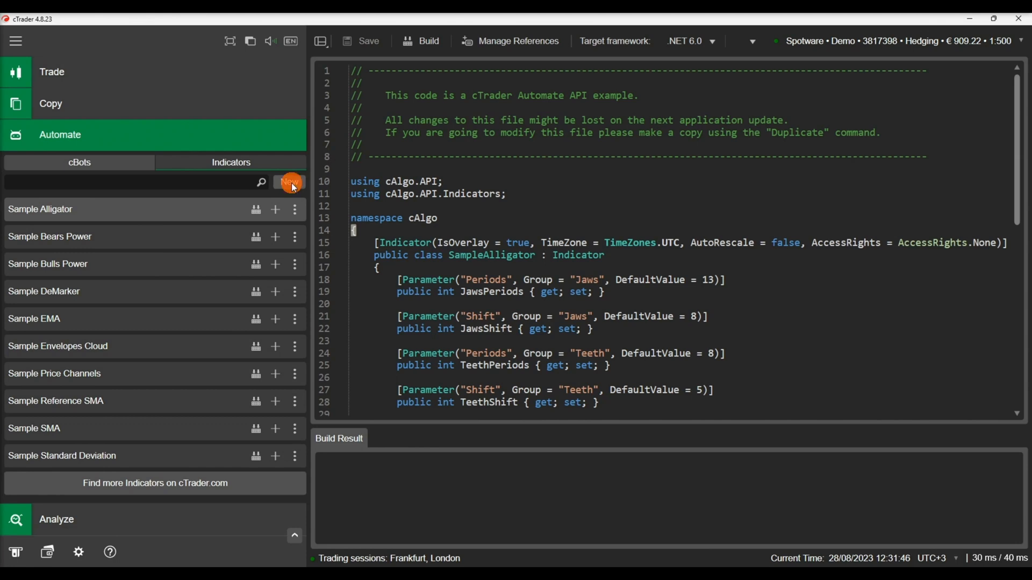
click(289, 183)
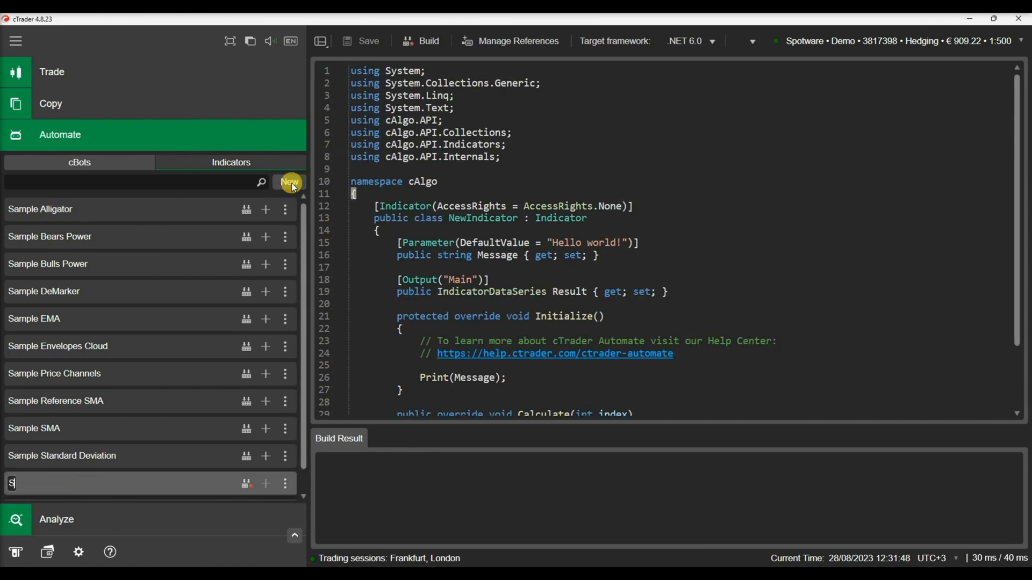
text(tandard Deviation)
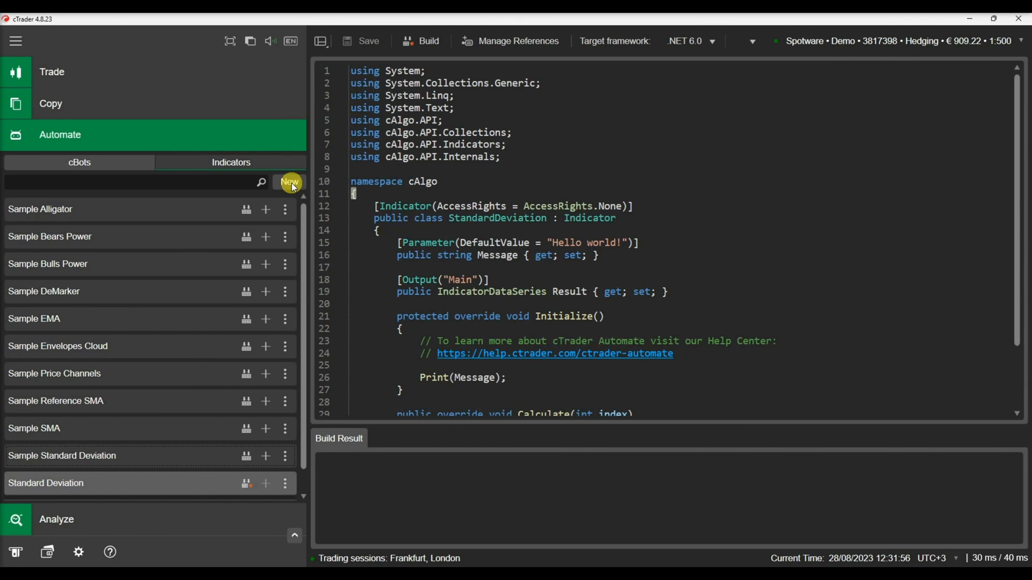
mouse_move(626, 256)
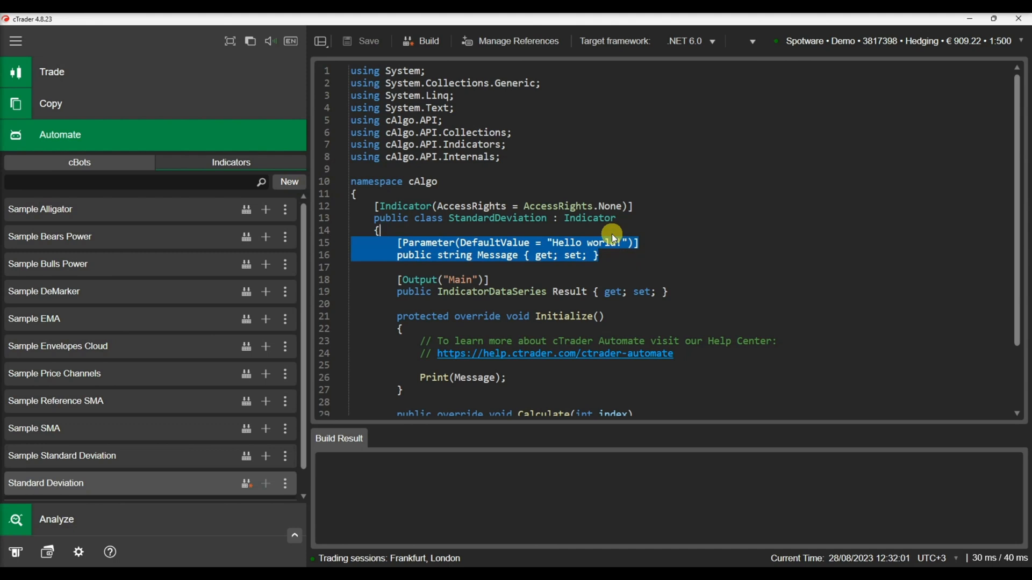
Replace the sample Message parameter with 'public int MaPeriod { get; set; }'
key(Delete)
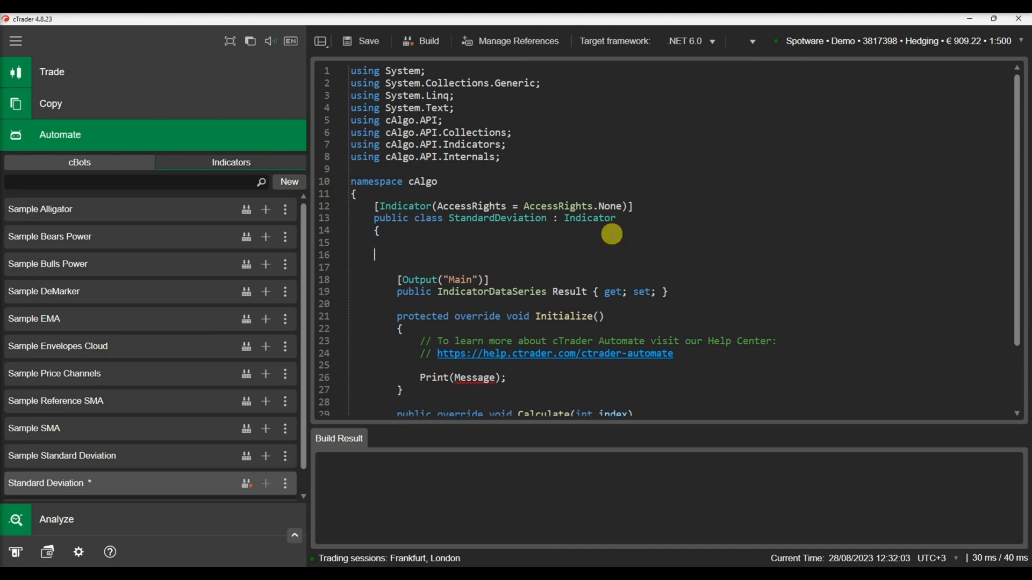
text(public int)
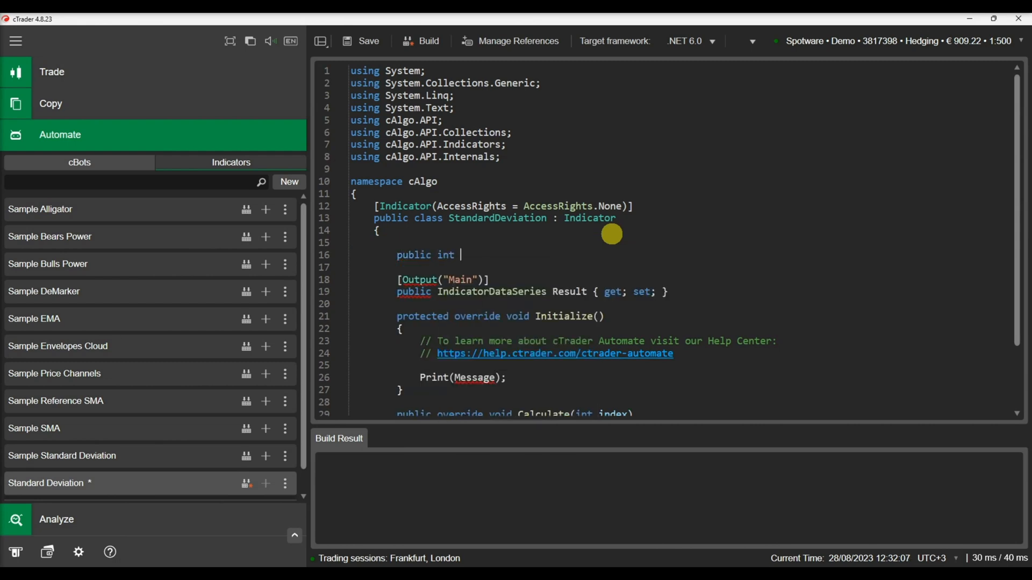
text(MaP)
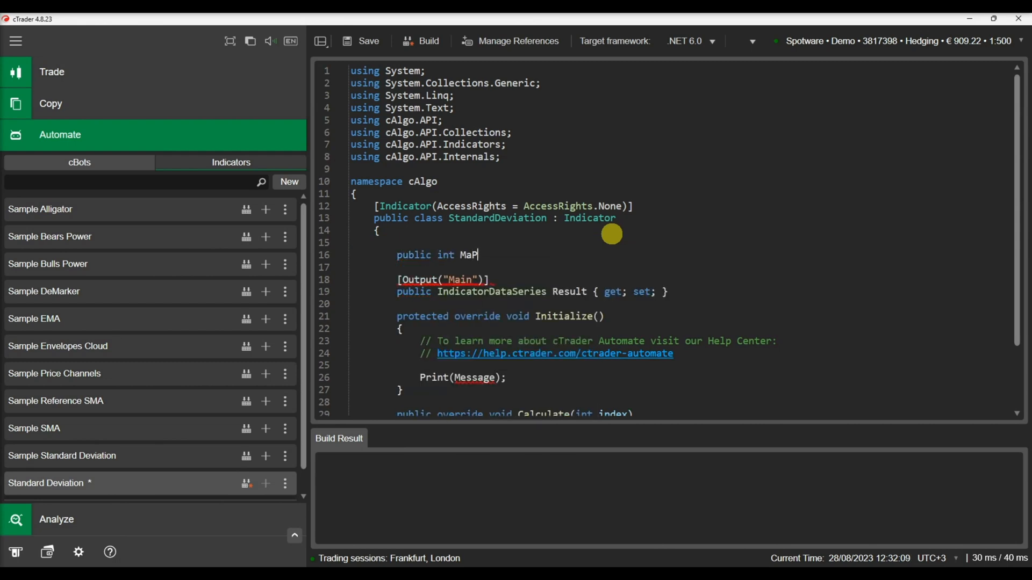
text(eriod {)
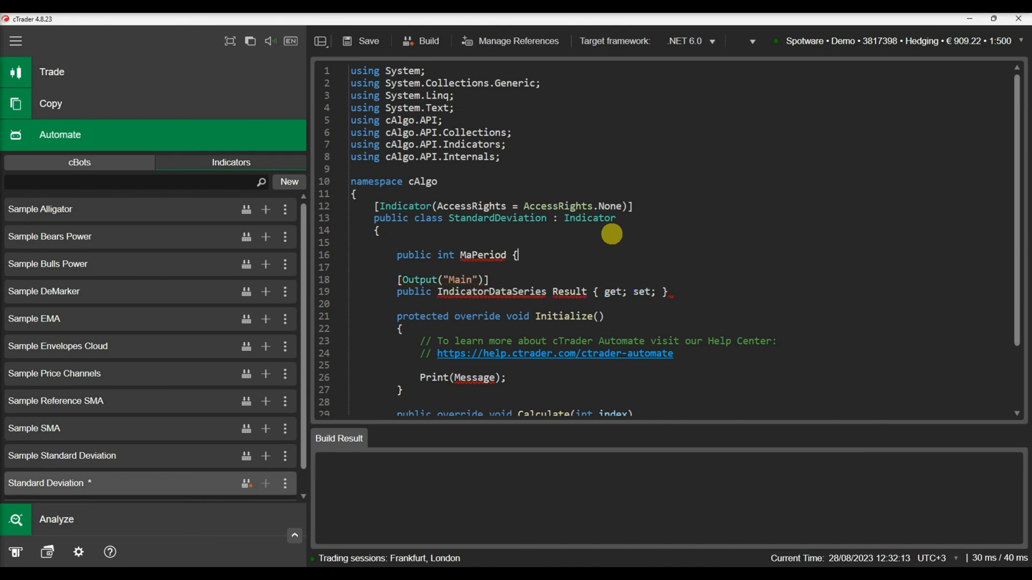
text(get;)
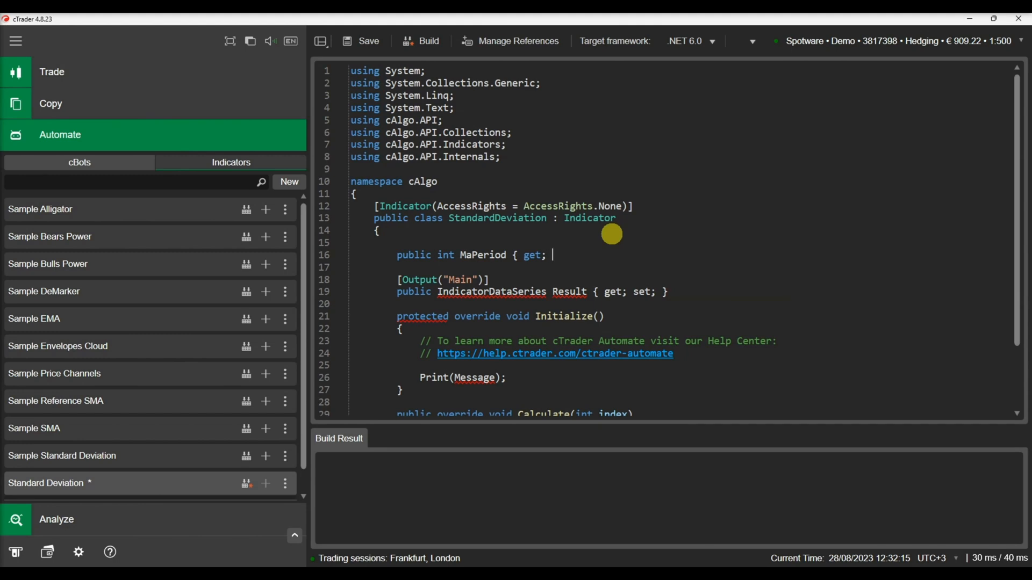
text(set; })
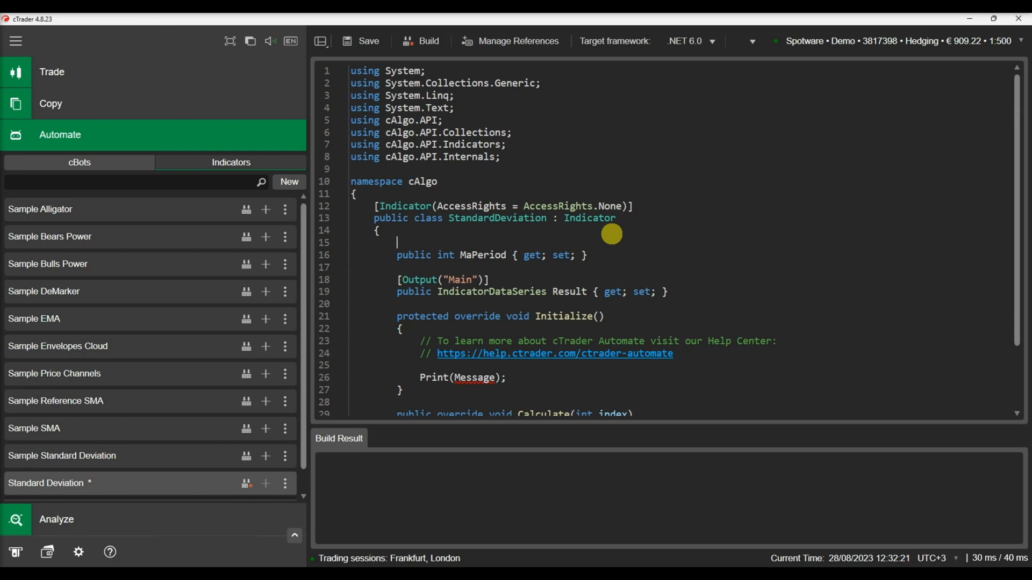
Add a [Parameter("MA Period", )] attribute above MaPeriod, ready for further named arguments
text([)
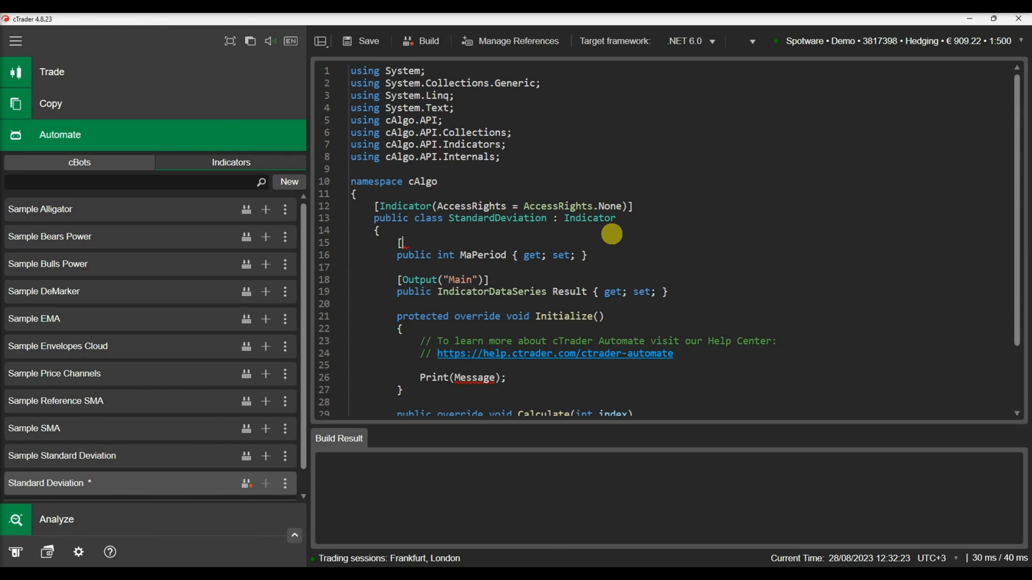
text(Parameter)
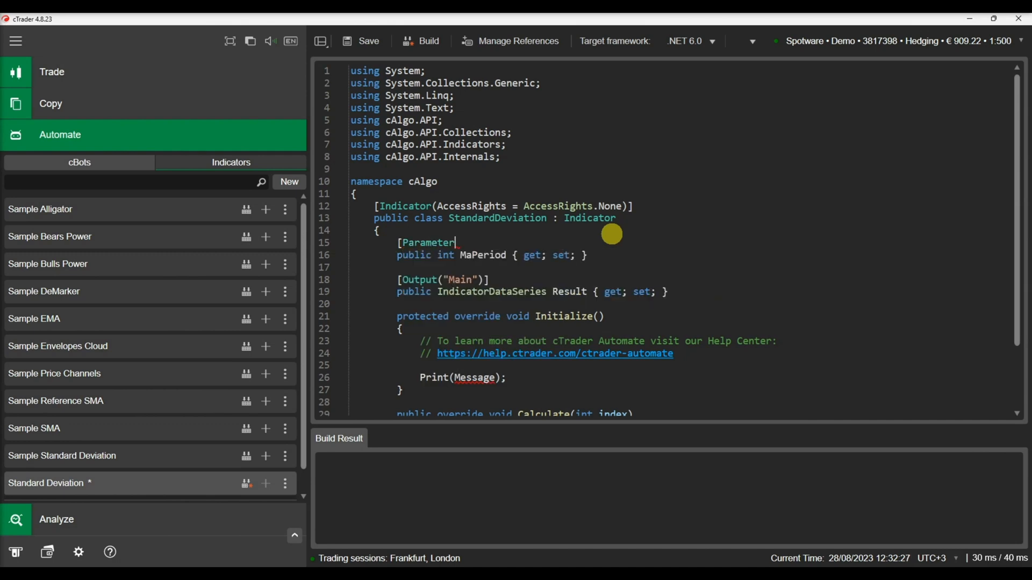
text(())
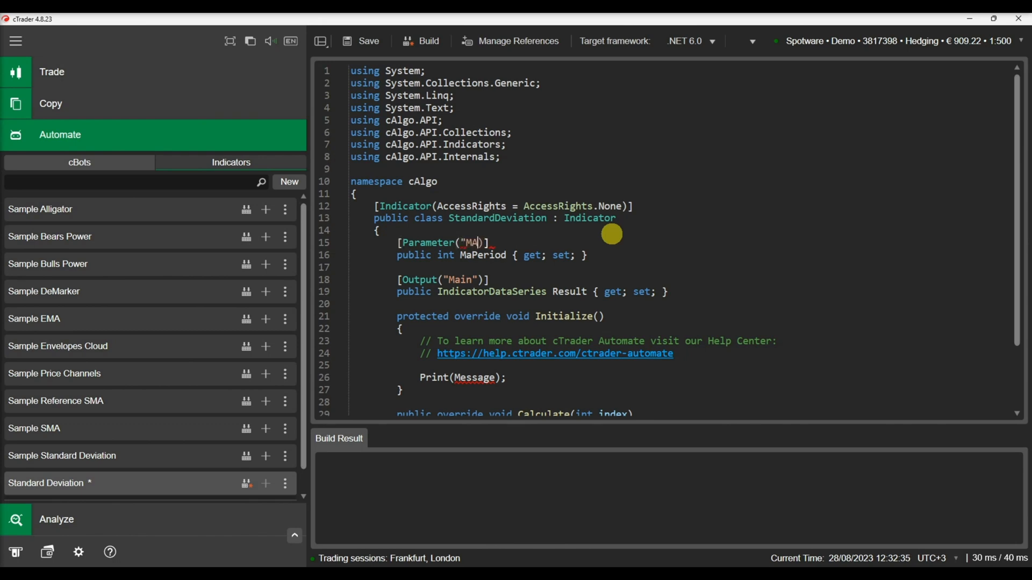
text(Per)
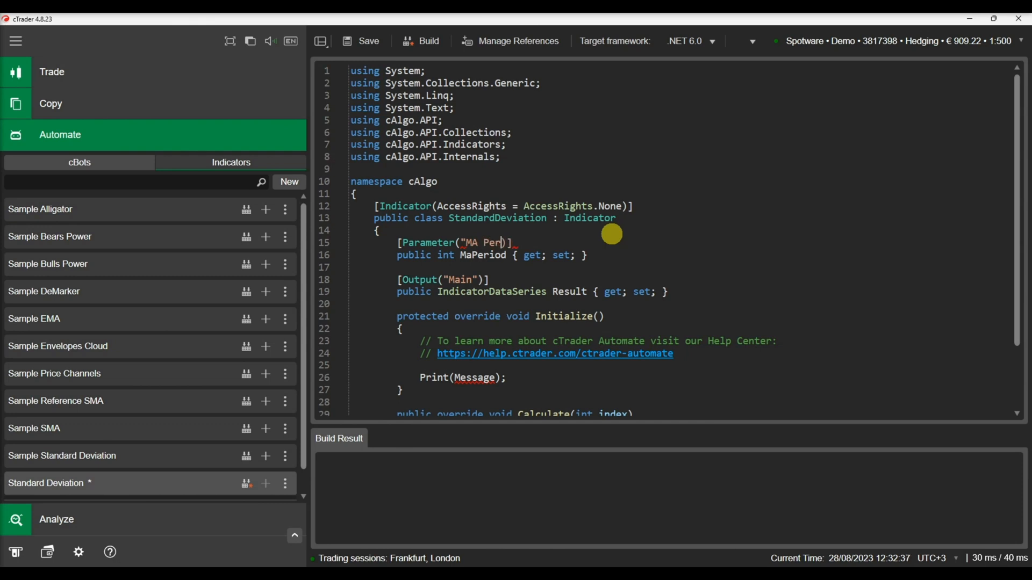
text(iod")
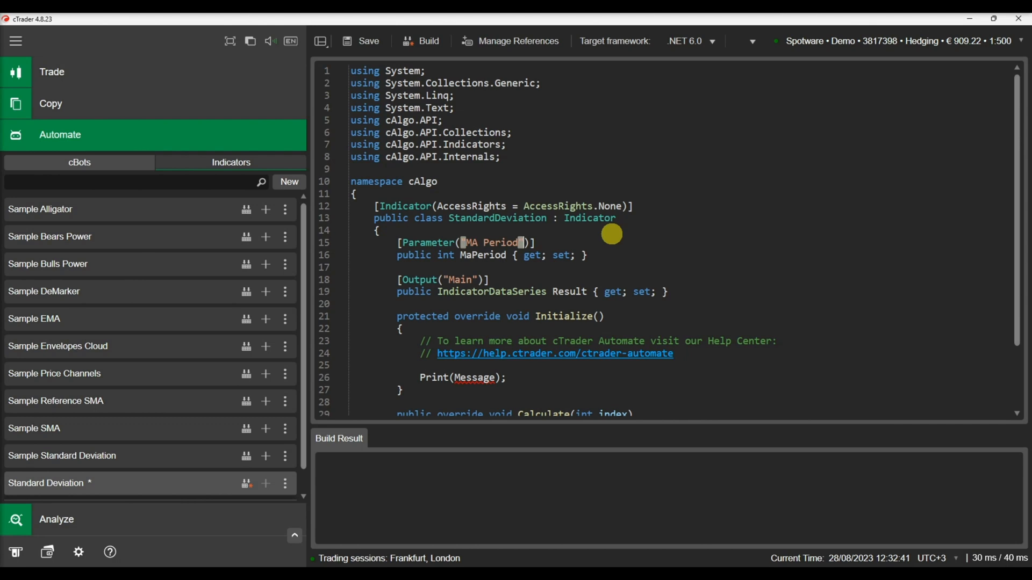
text(,)
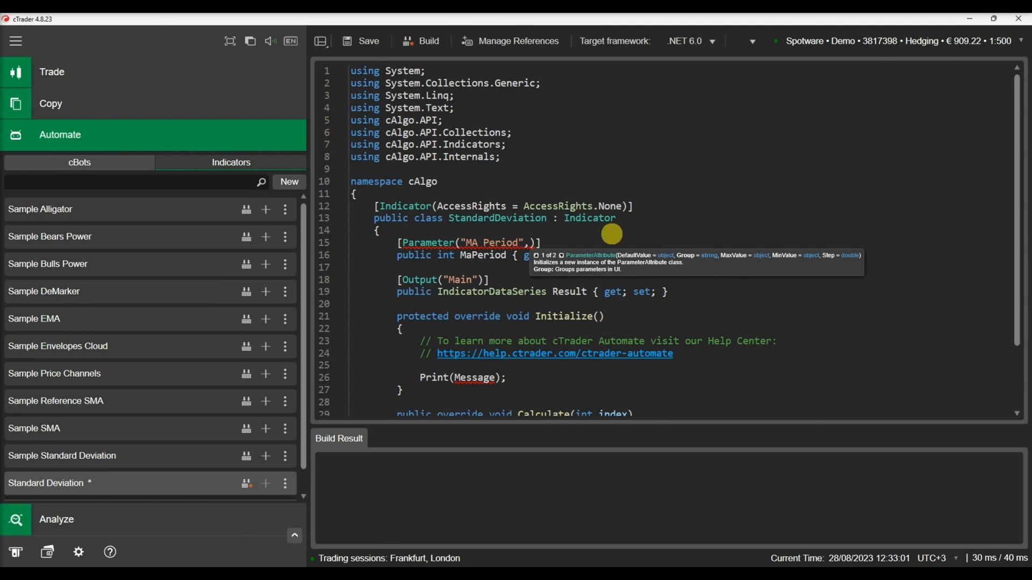
Give the attribute Group "MA", DefaultValue 14, MaxValue 100, MinValue 1, Step 1, then duplicate the block
text(Group =)
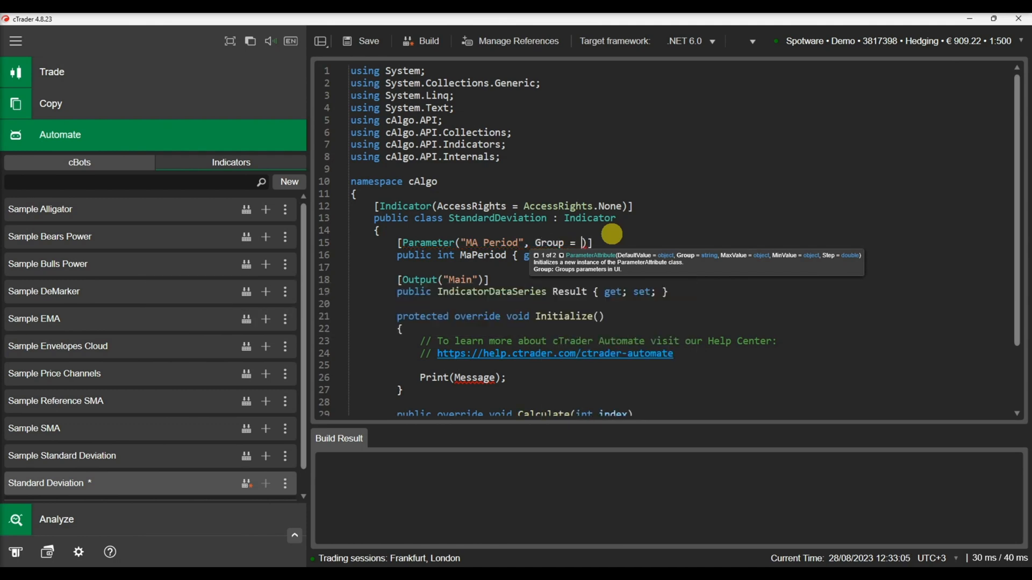
text(")
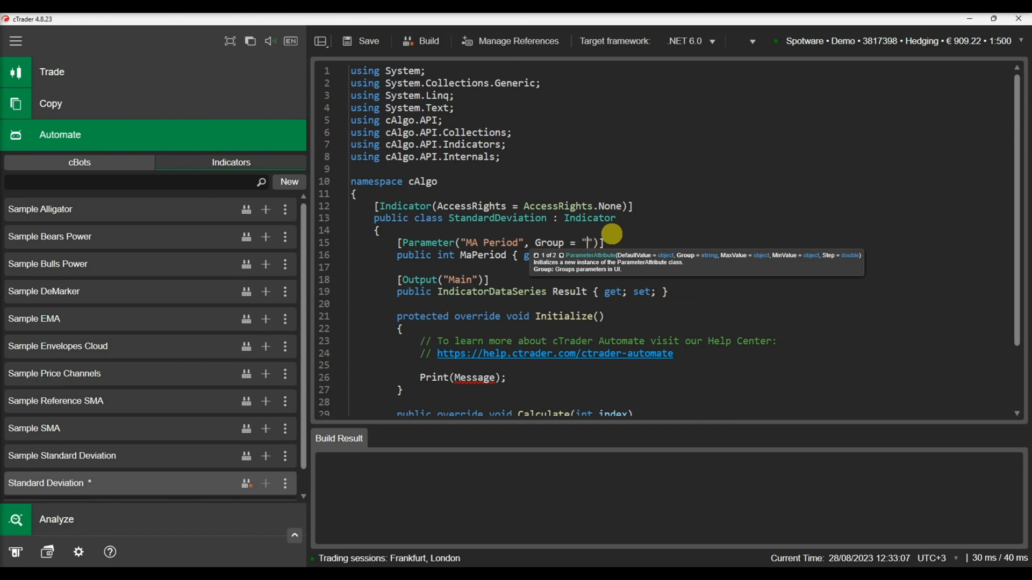
text(MA)
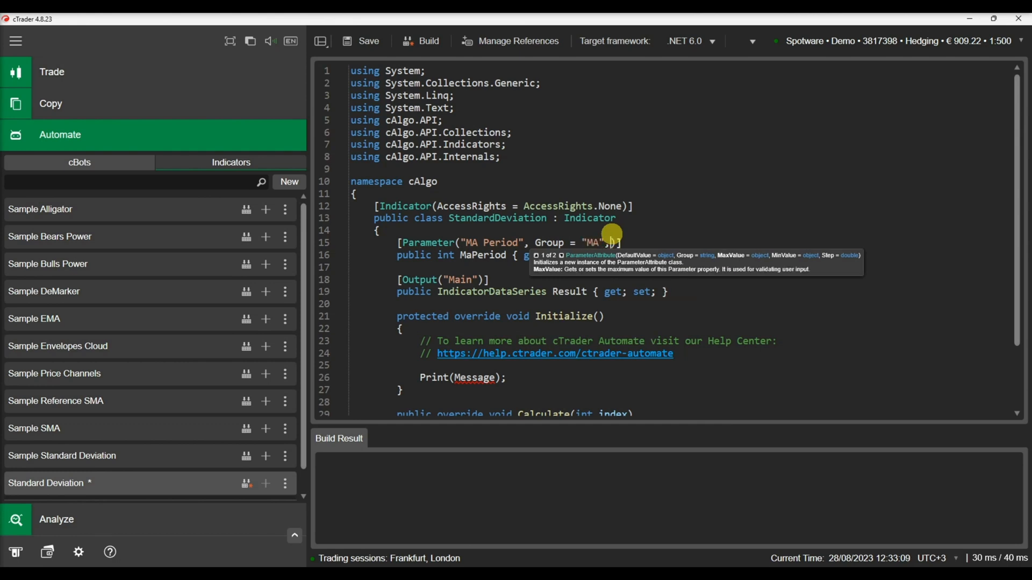
text(DefaultValue = 1)
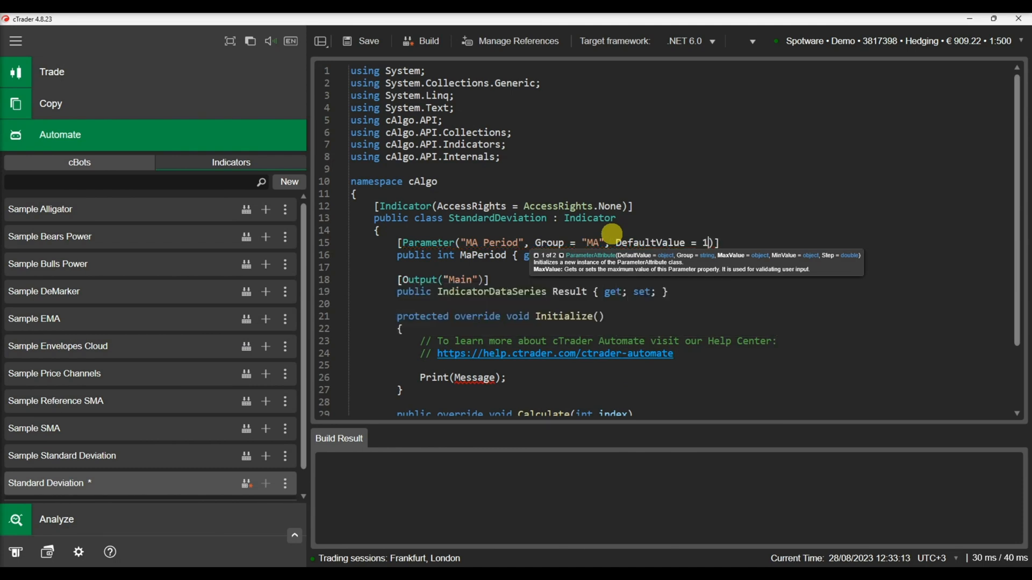
text(4,)
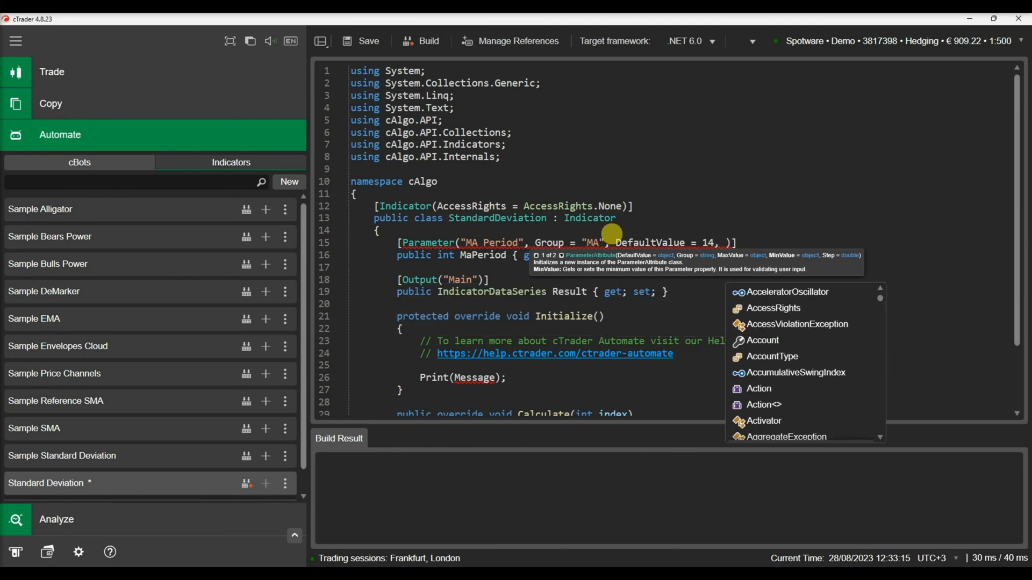
text(ma)
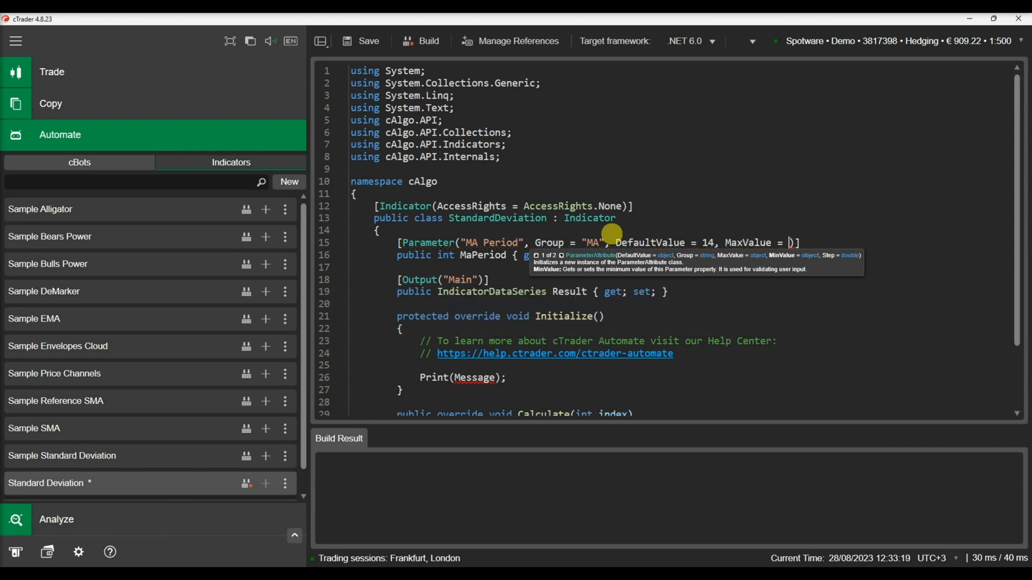
text(100,)
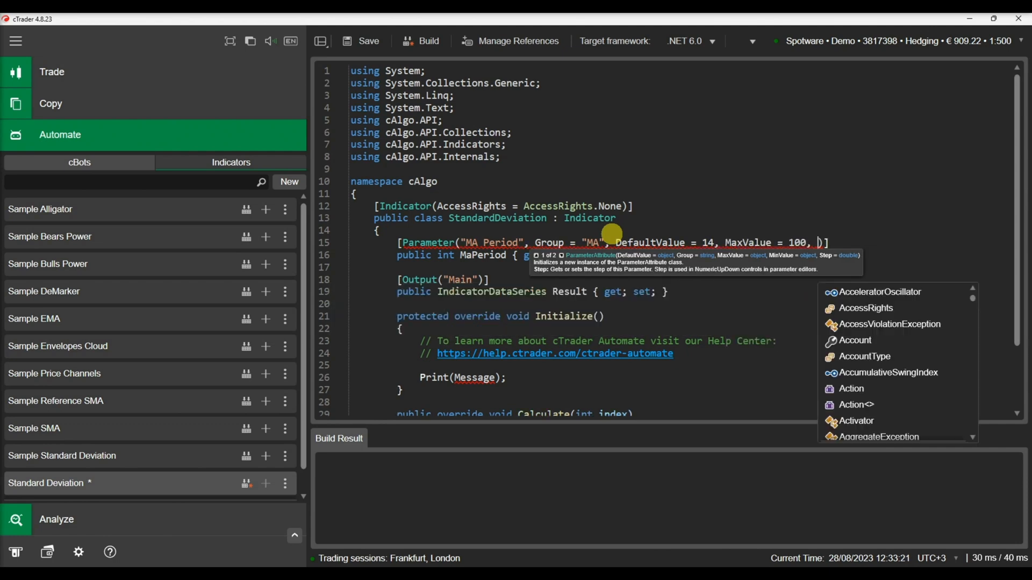
text(minv)
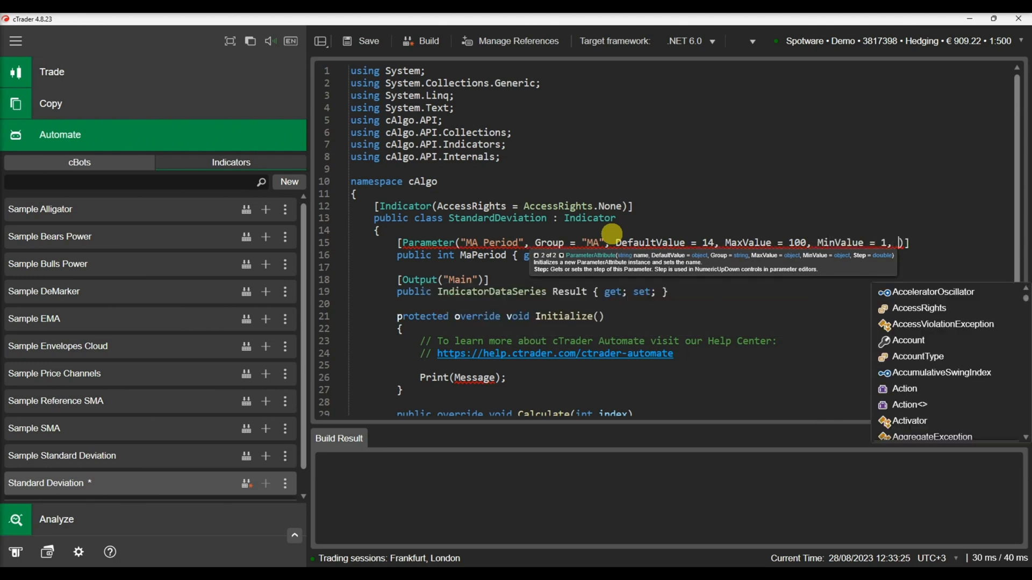
text(ste)
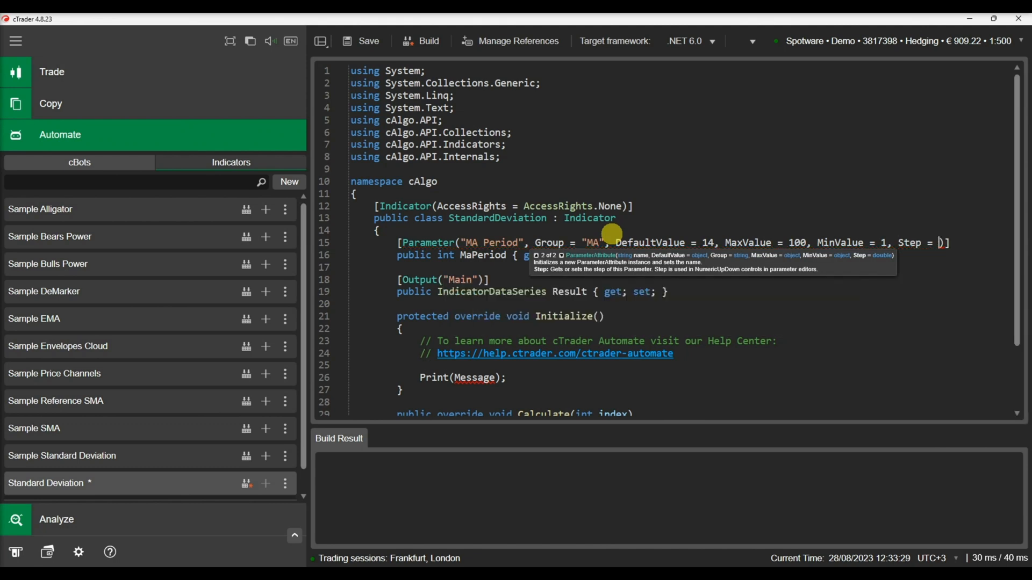
text(1)
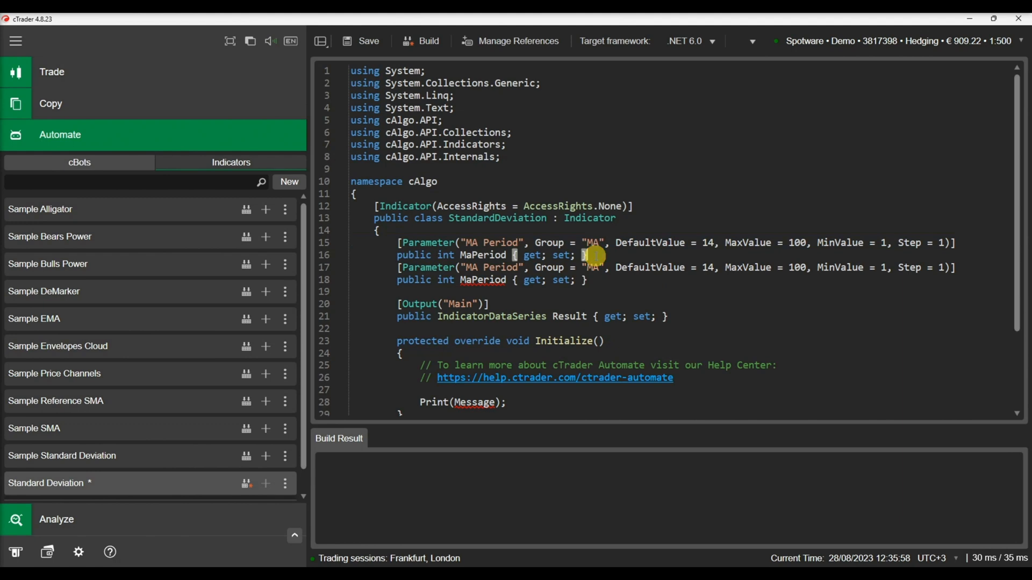
Turn the duplicate into a MovingAverageType MaType parameter labelled "MA Type" without the range arguments
key(Enter)
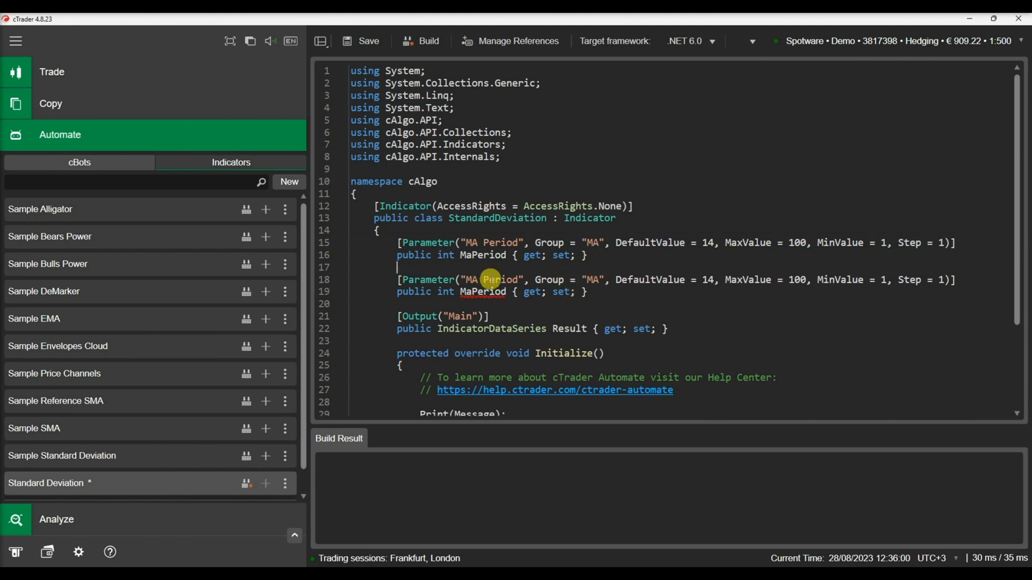
text(Type)
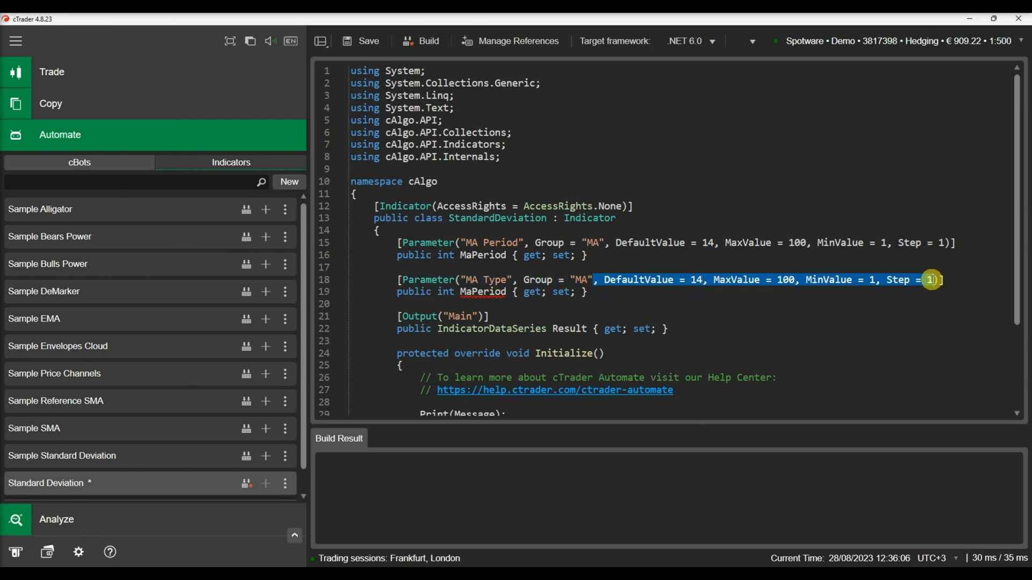
key(Delete)
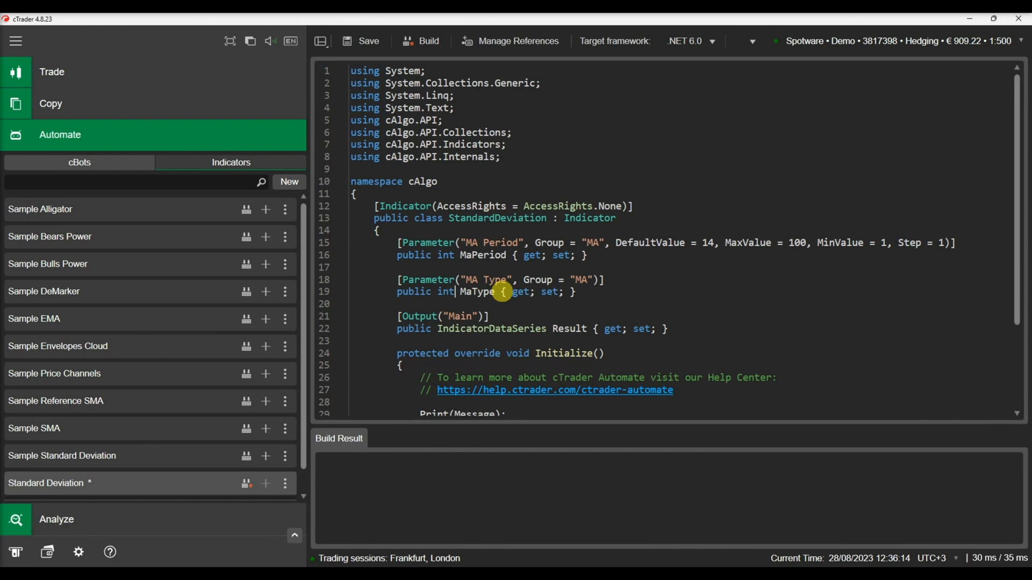
text(MovingAverageType)
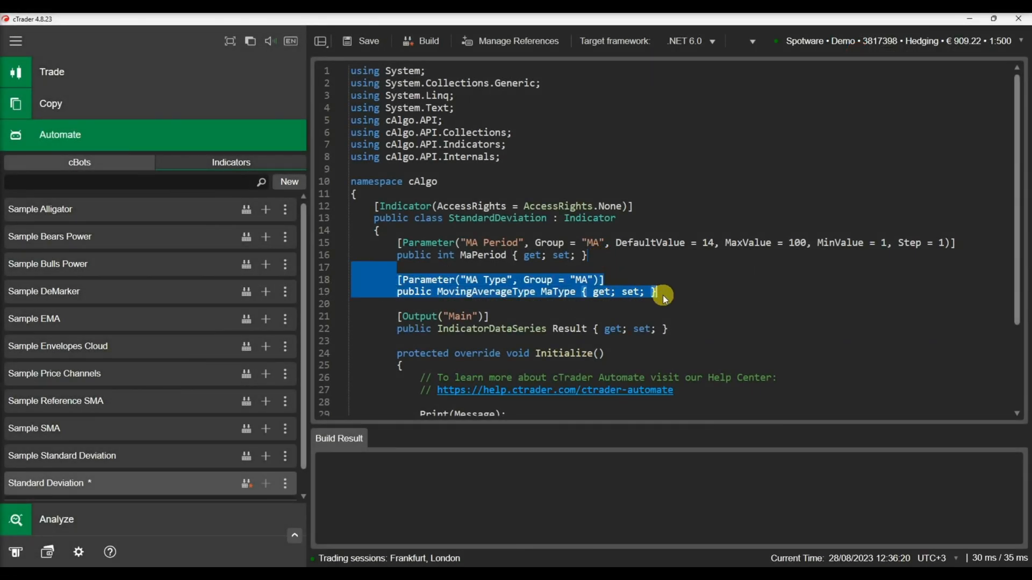
Paste another copy as a DataSeries Source parameter labelled "Source" in the MA group
key(ctrl+v)
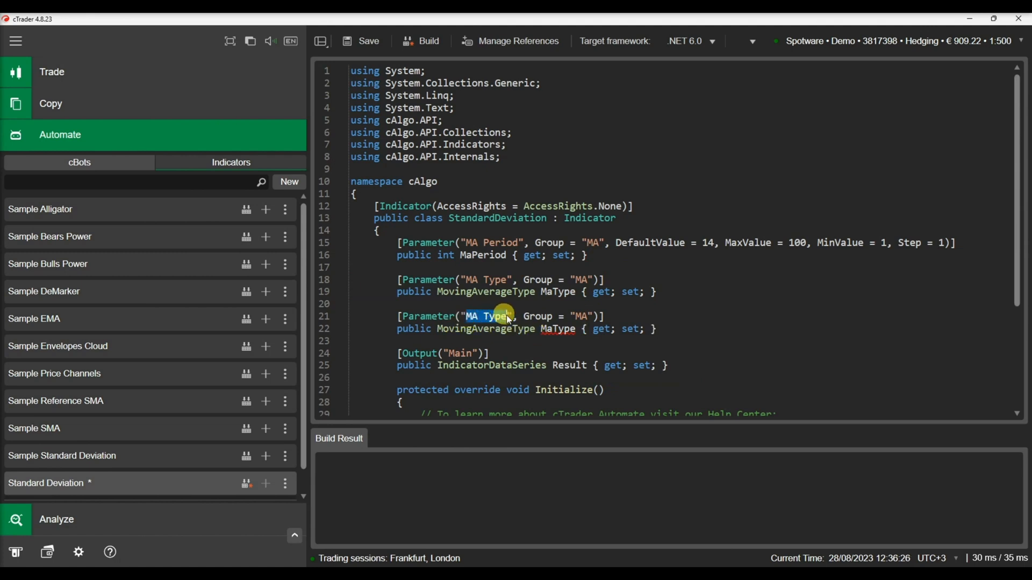
text(Source)
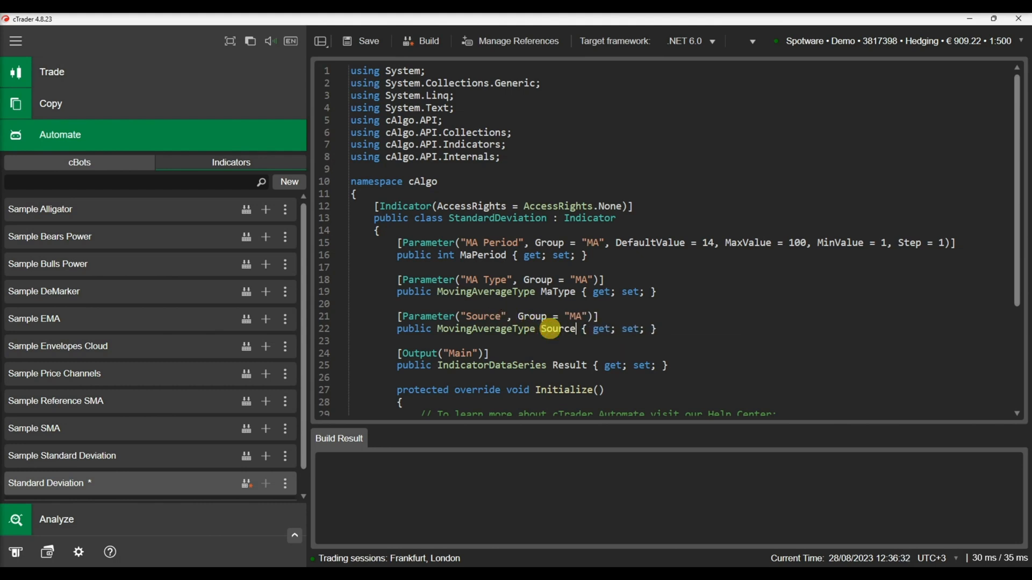
double_click(483, 329)
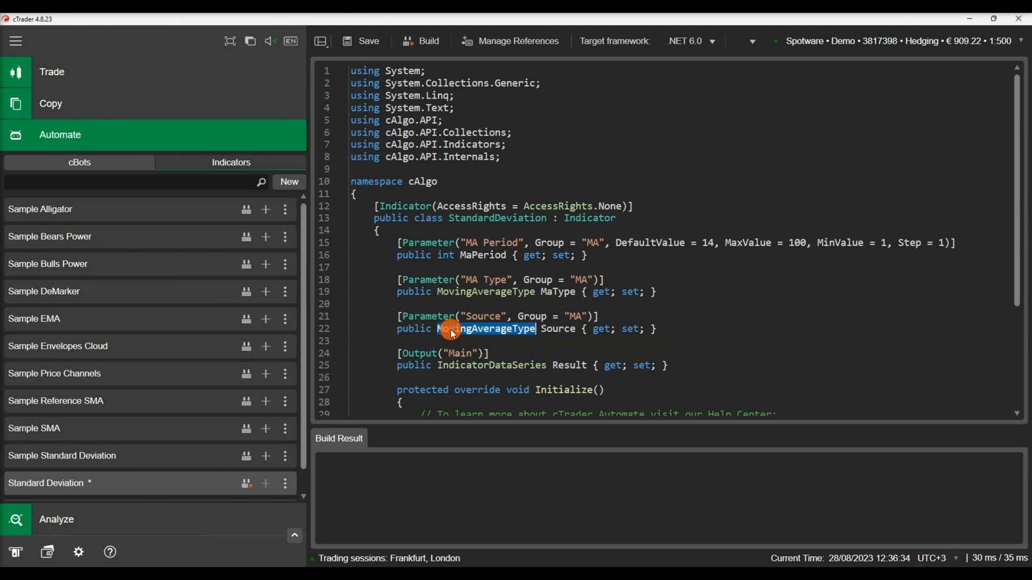
text(Datas)
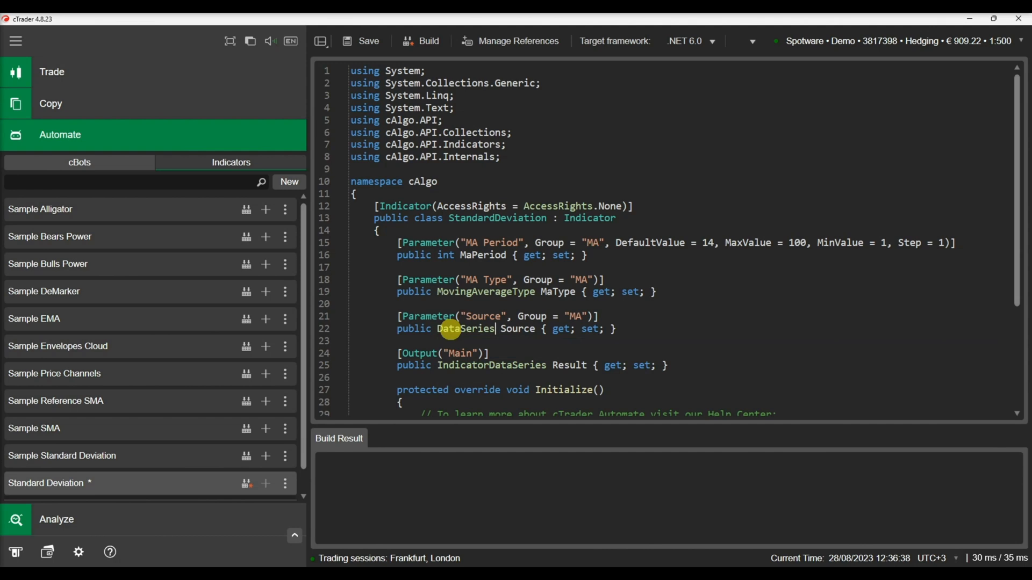
scroll(down, 3)
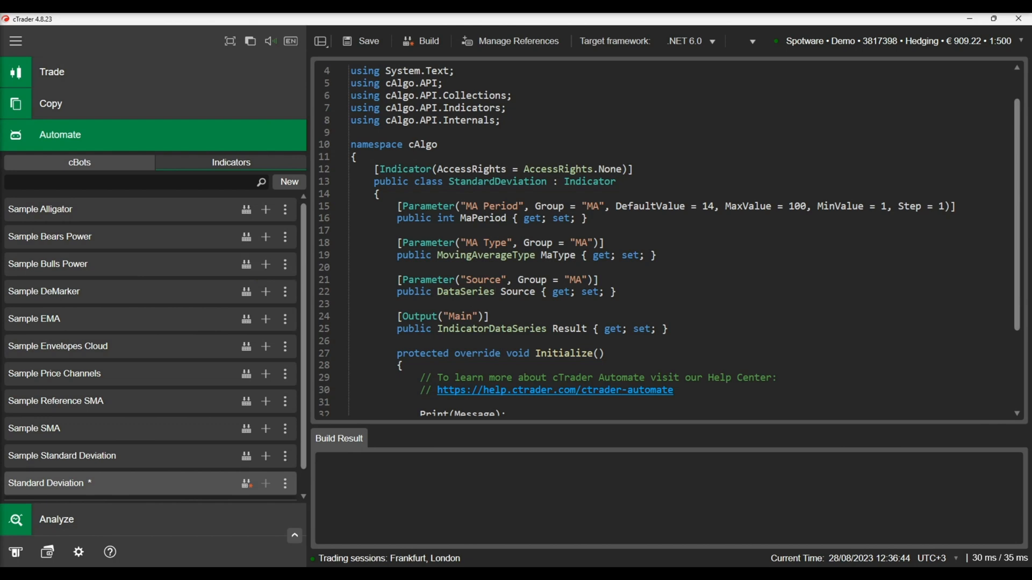
mouse_move(477, 367)
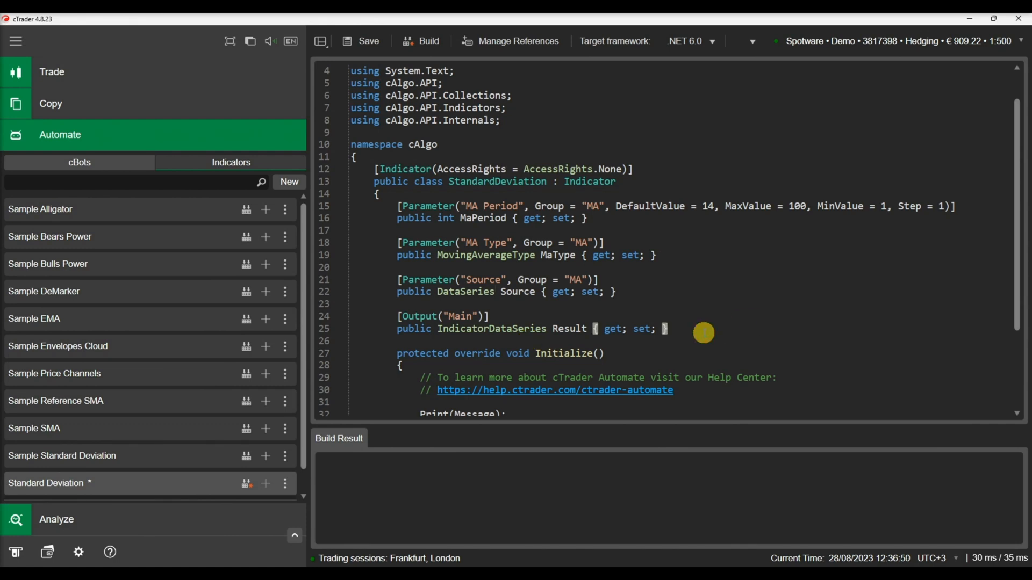
Declare private MovingAverage movingAverage and set it in Initialize to Indicators.MovingAverage(Source, MaPeriod, MaType)
text(private Mo)
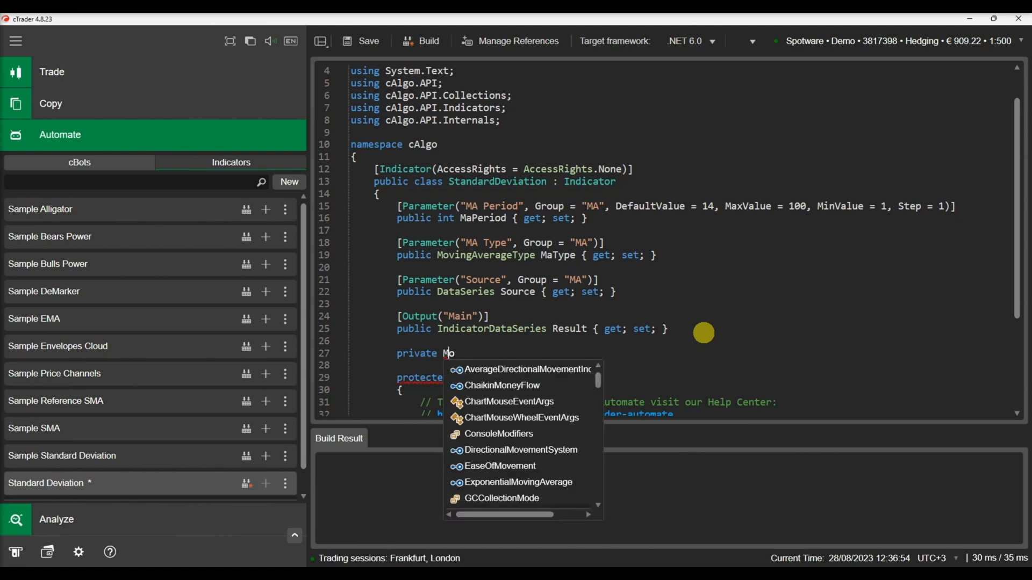
text(vingAverage movingAverage;)
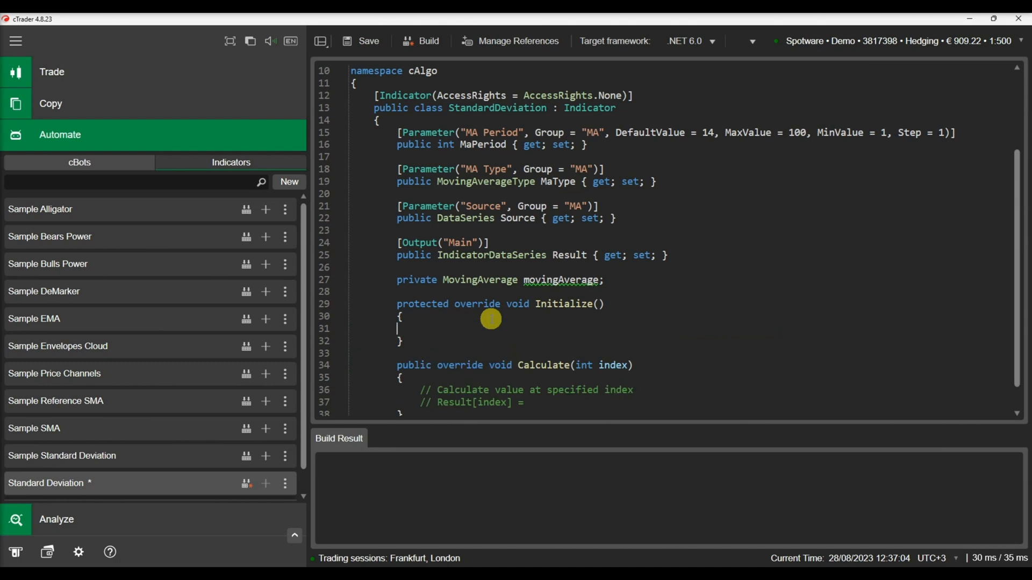
text(movingAverage =)
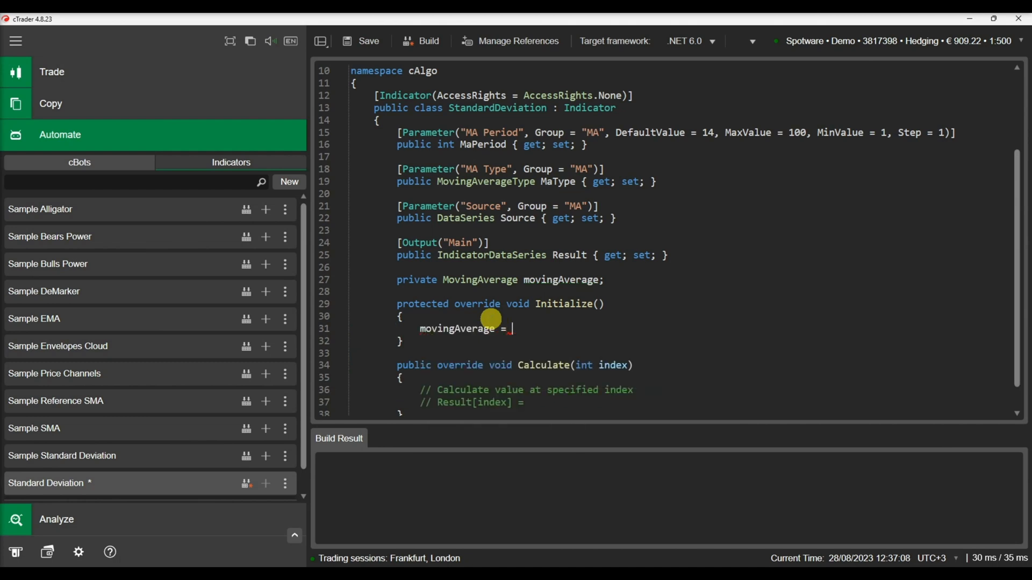
text(ind)
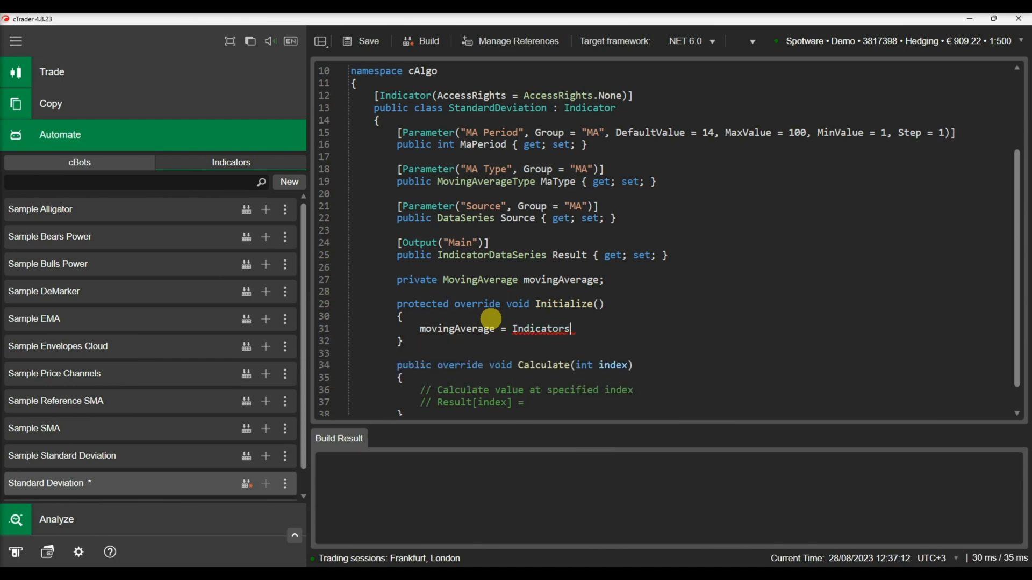
text(.mo)
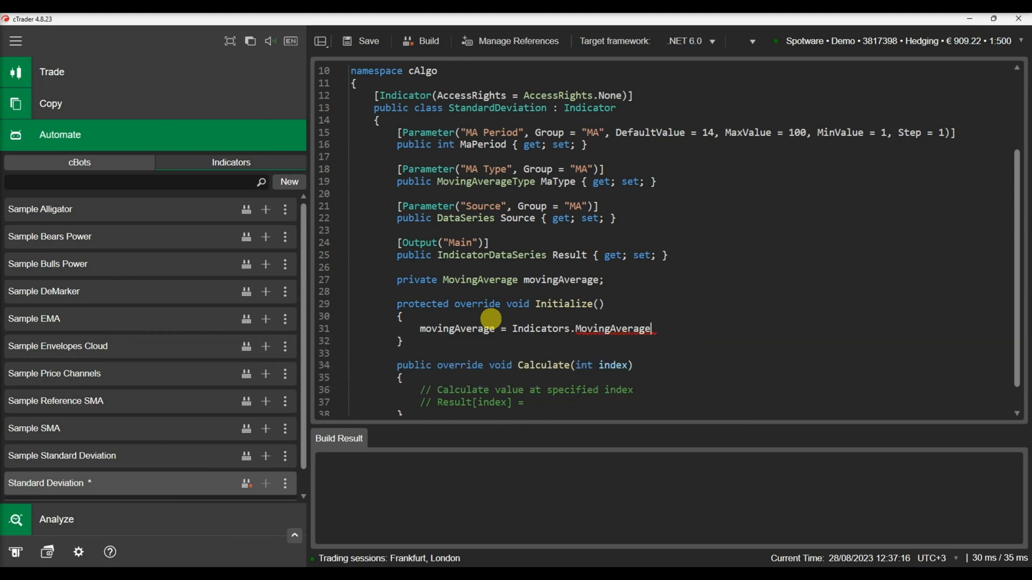
text((Source,)
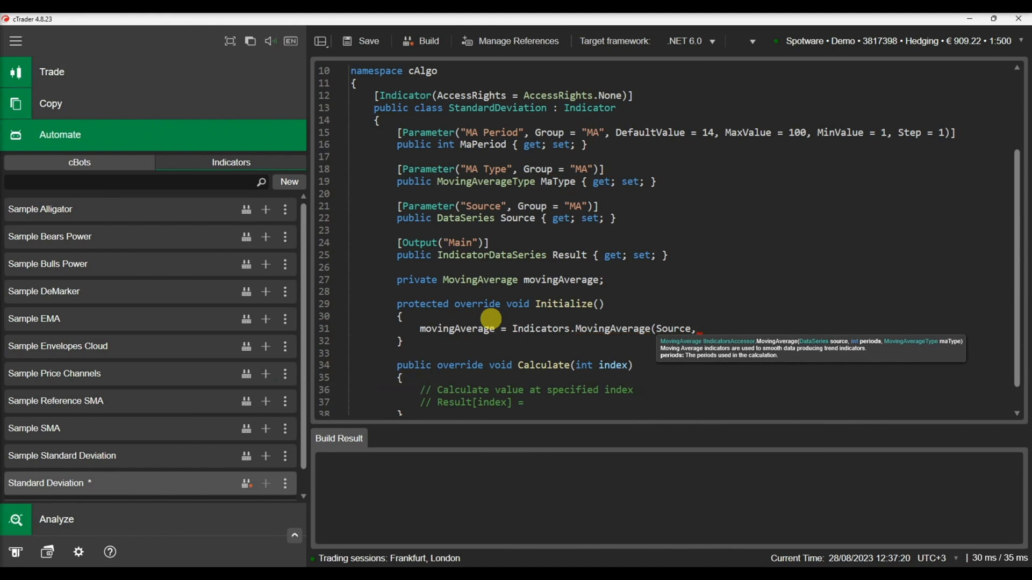
text(mape)
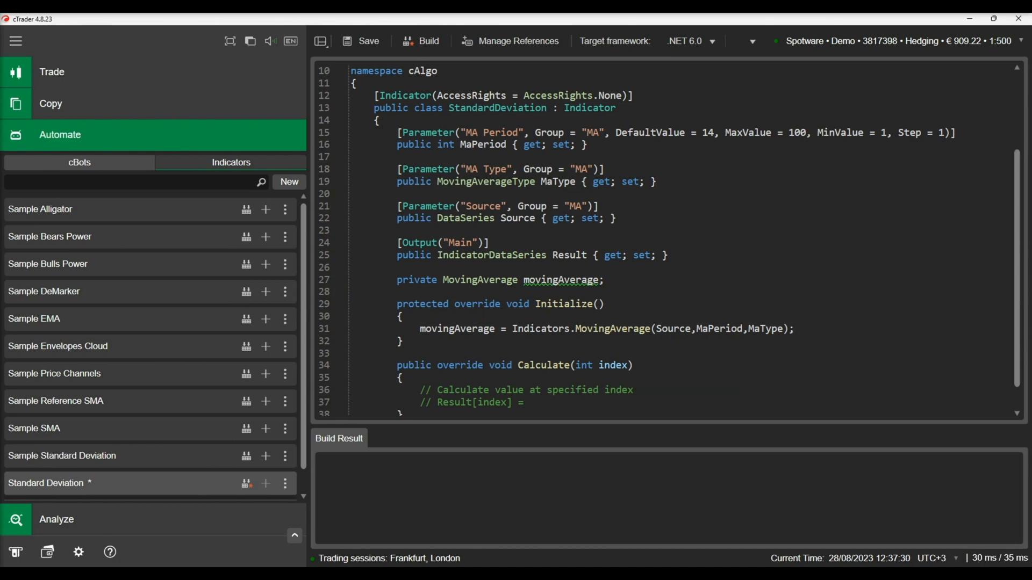
scroll(down, 3)
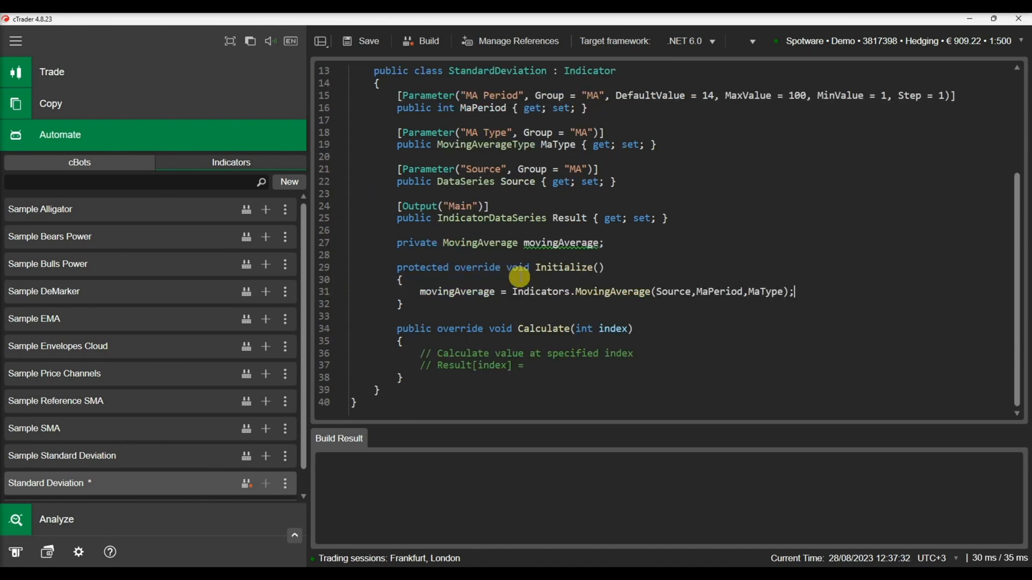
mouse_move(345, 253)
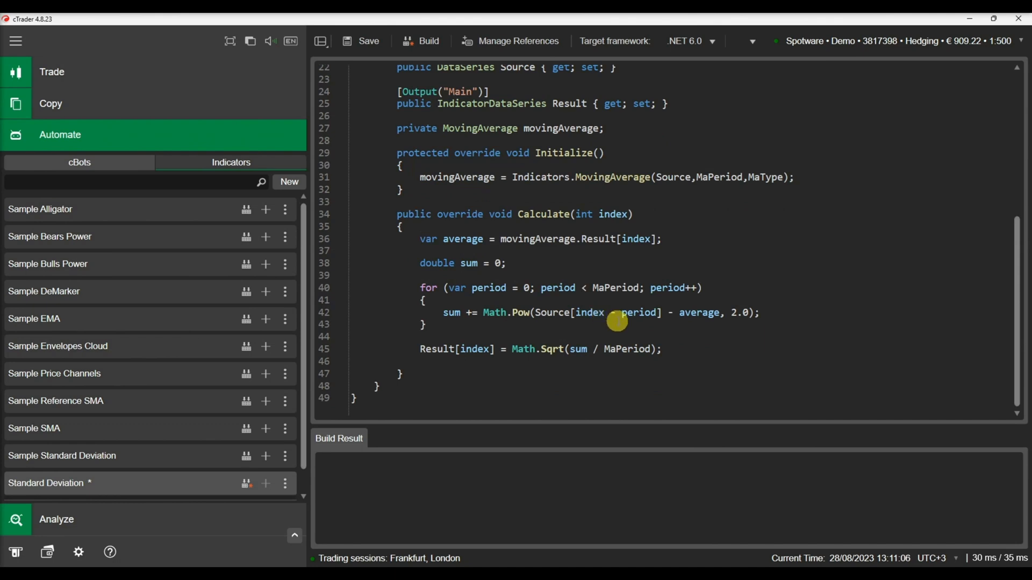
mouse_move(259, 467)
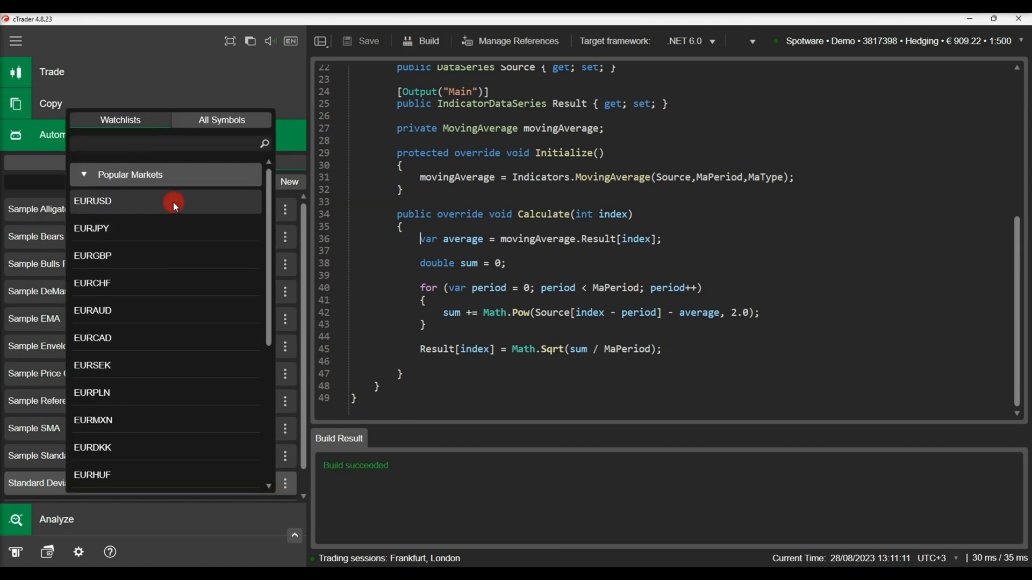
On the EURUSD h1 chart set the indicator's MA Period to 16 and MA Type to Exponential
click(92, 201)
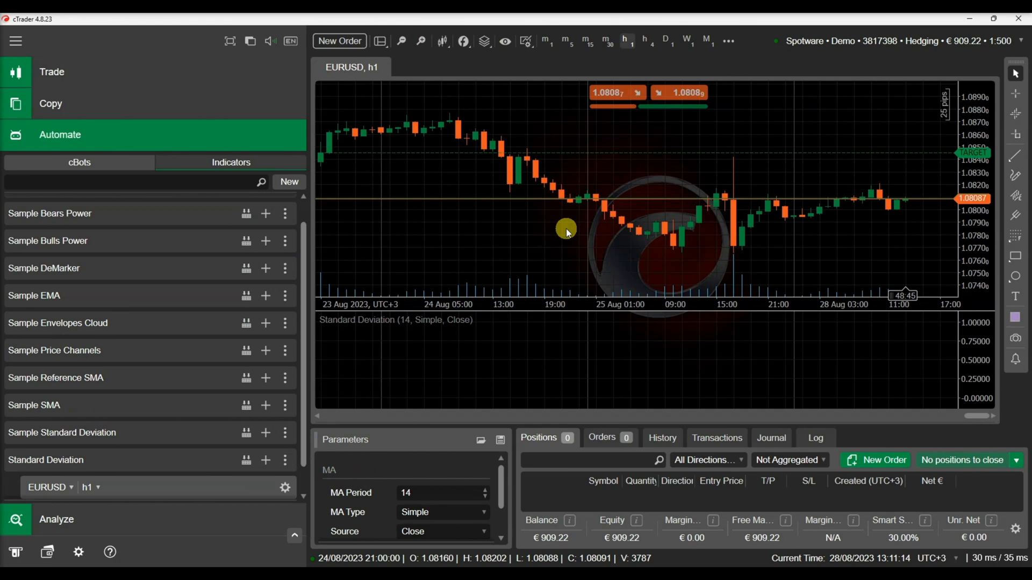
mouse_move(617, 310)
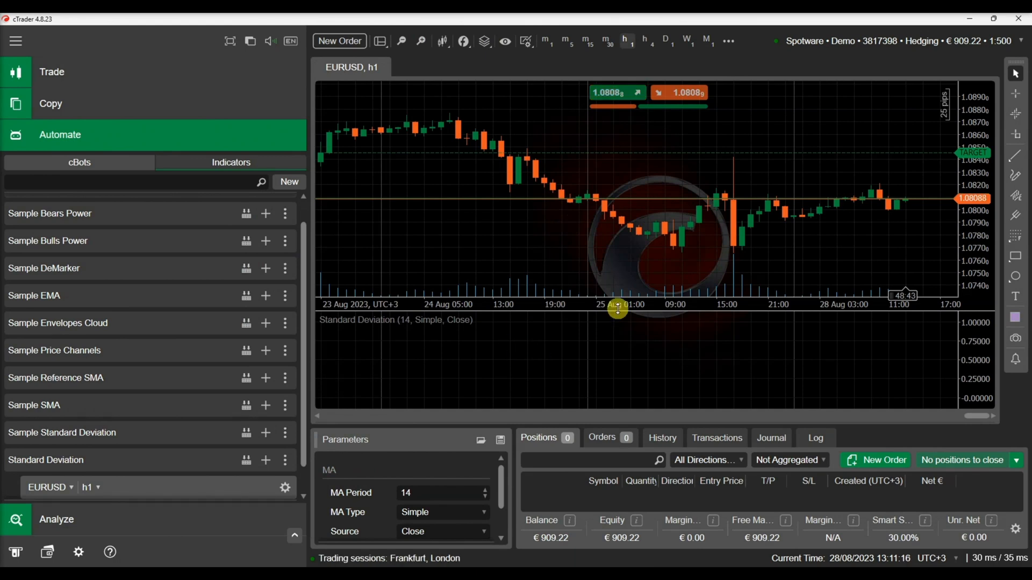
mouse_move(548, 349)
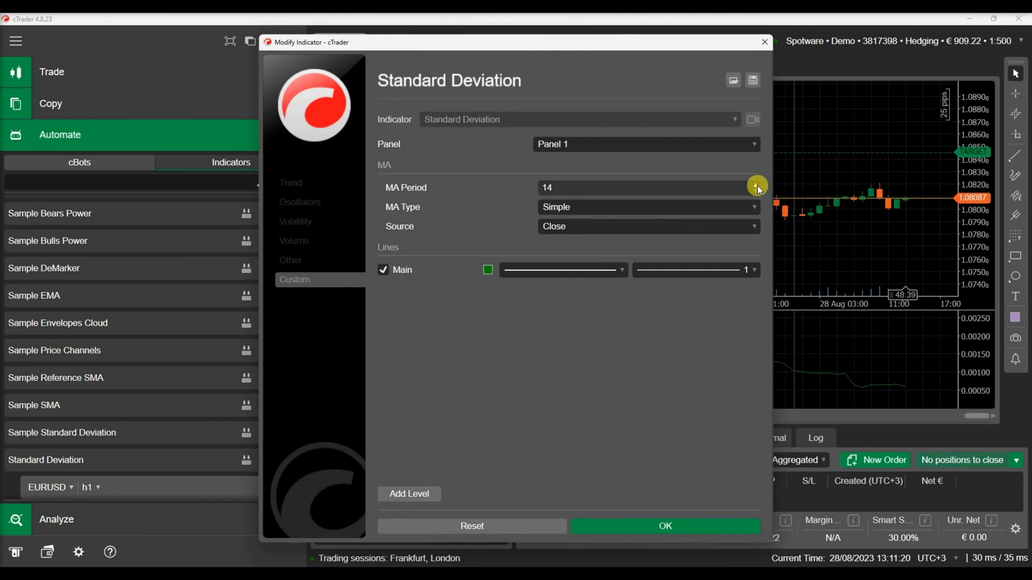
click(754, 184)
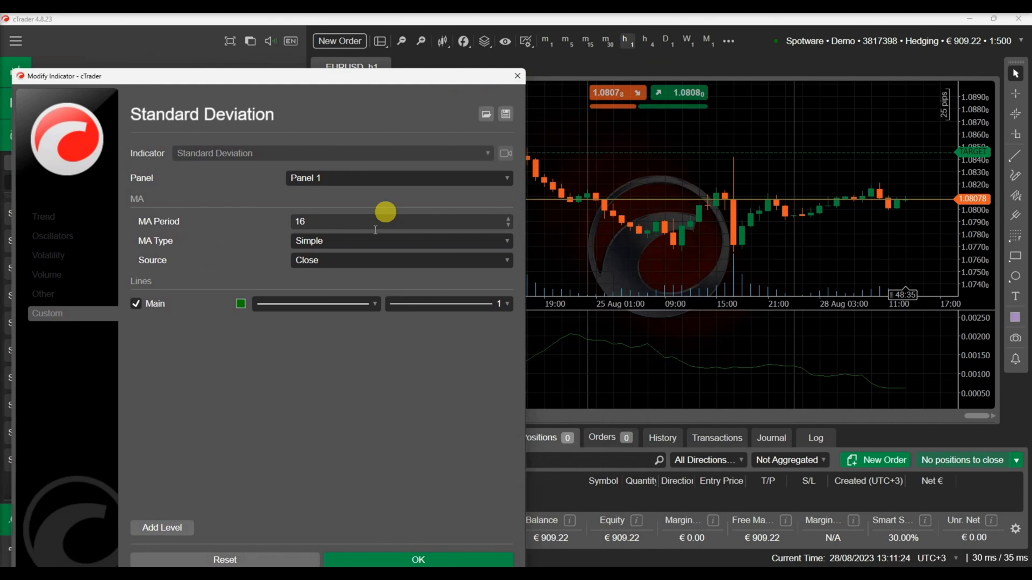
click(400, 240)
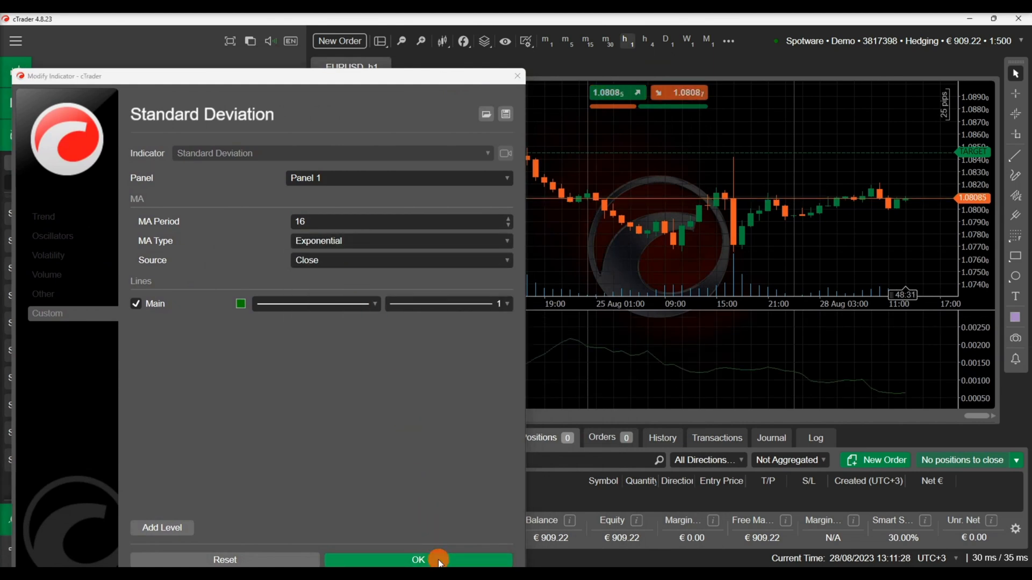
click(418, 560)
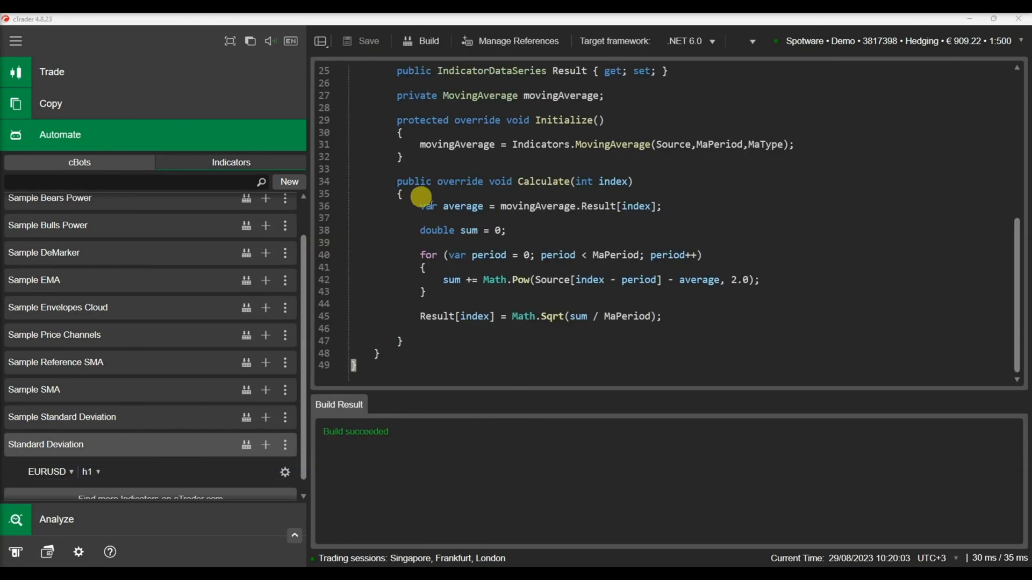
Add a bool ShowLine parameter labelled "Show Line" in group "Line" with DefaultValue true
scroll(up, 3)
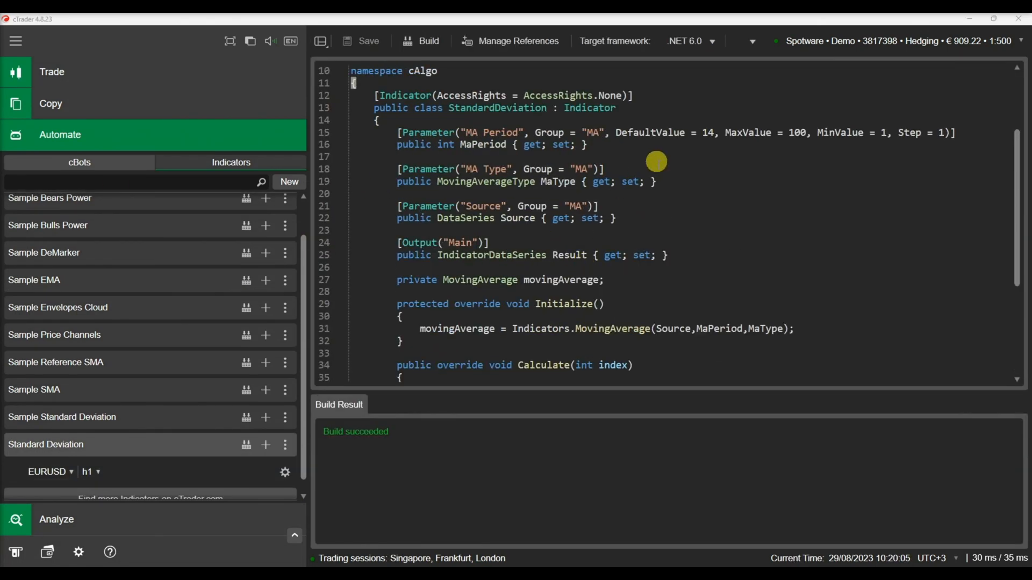
mouse_move(661, 182)
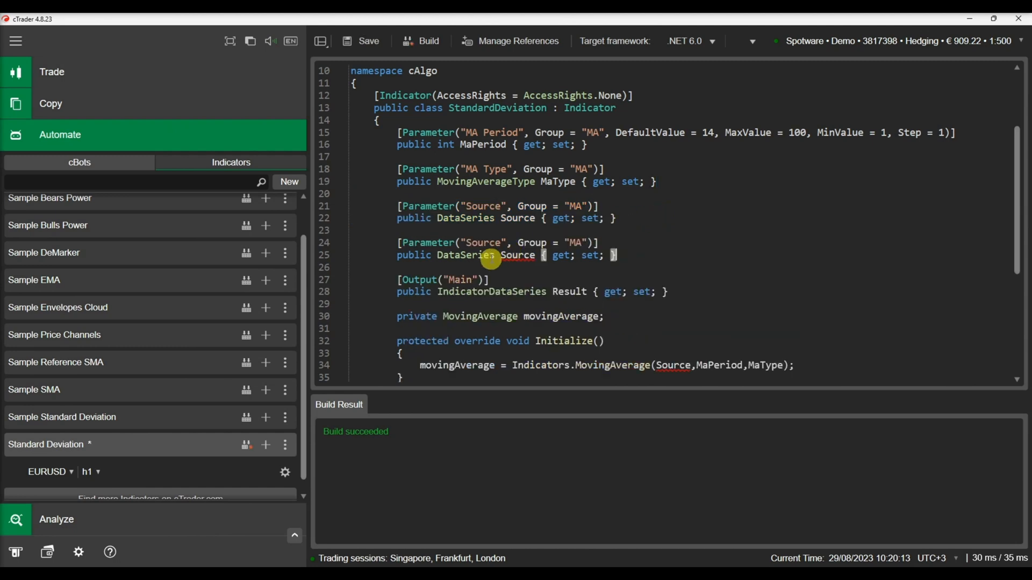
text(bool)
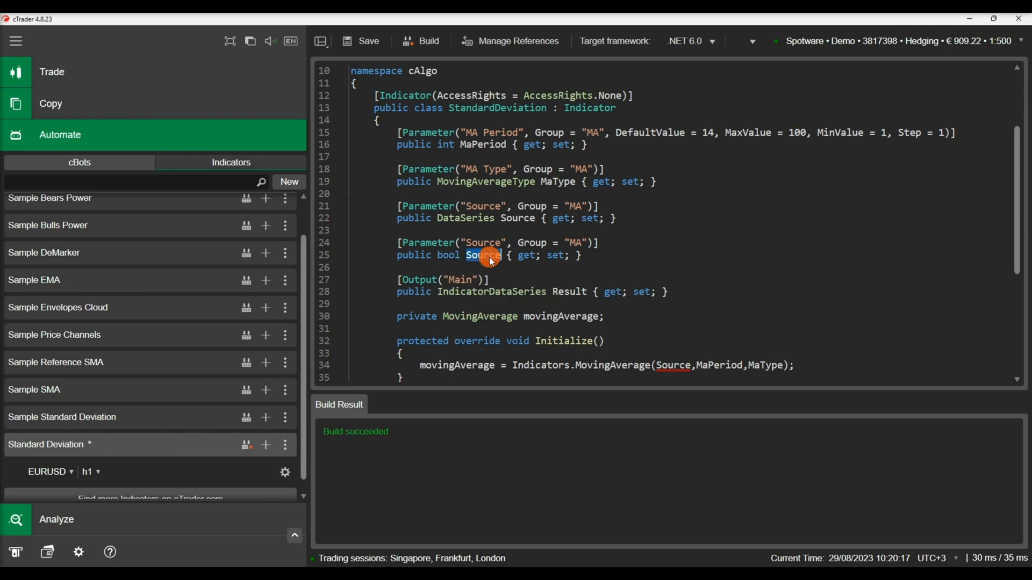
text(Sho)
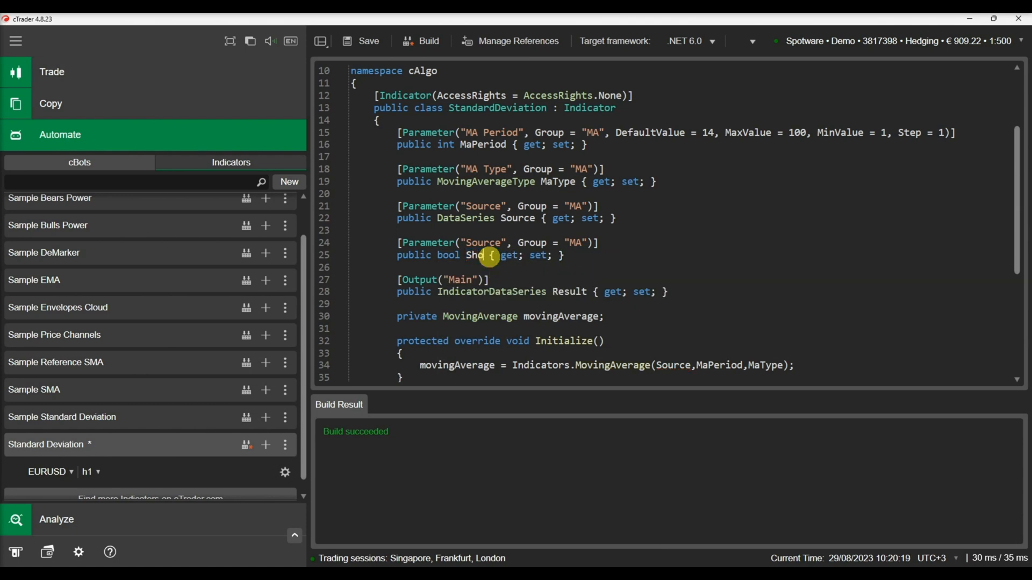
text(wLine)
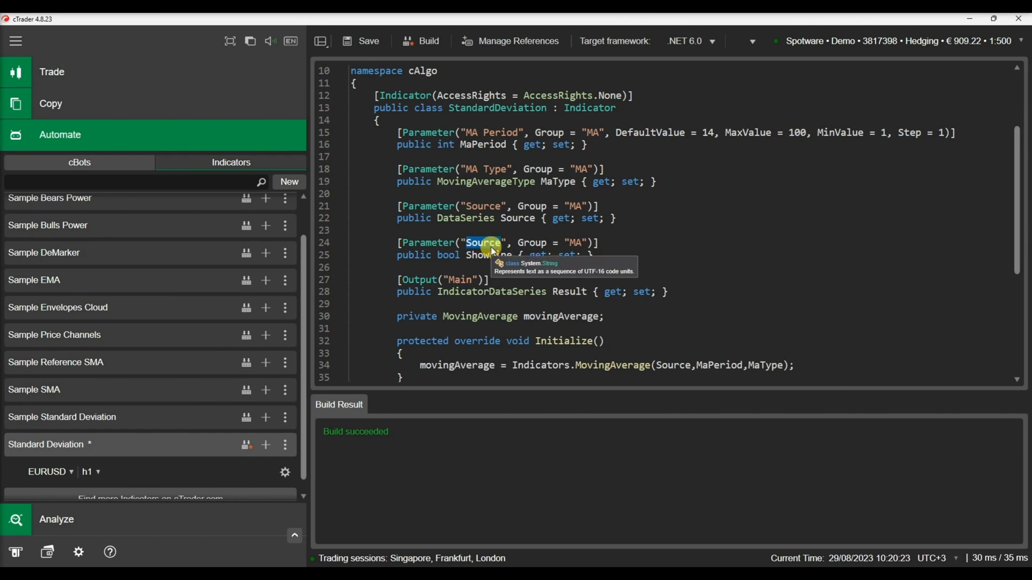
text(Show Lin)
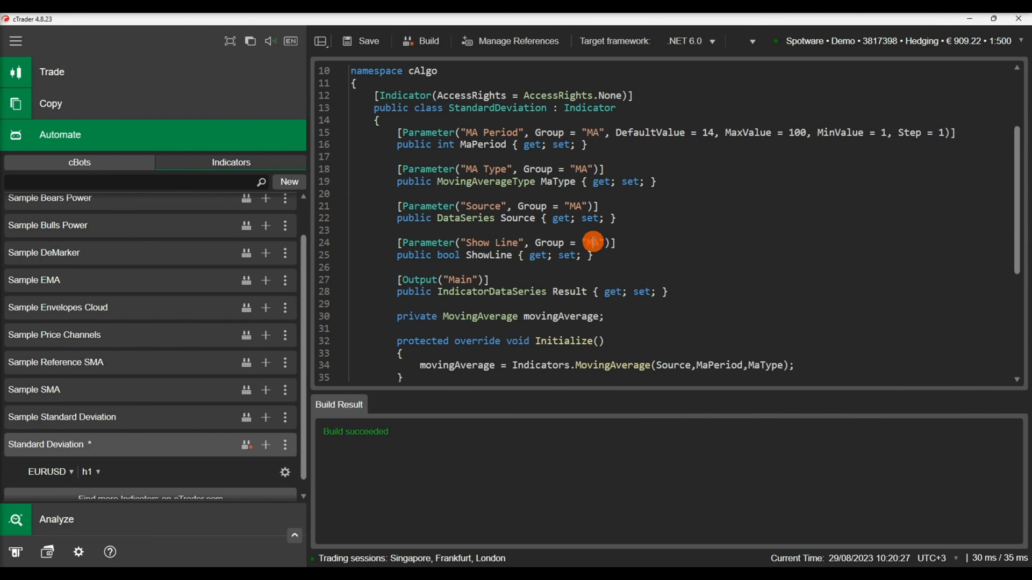
double_click(595, 242)
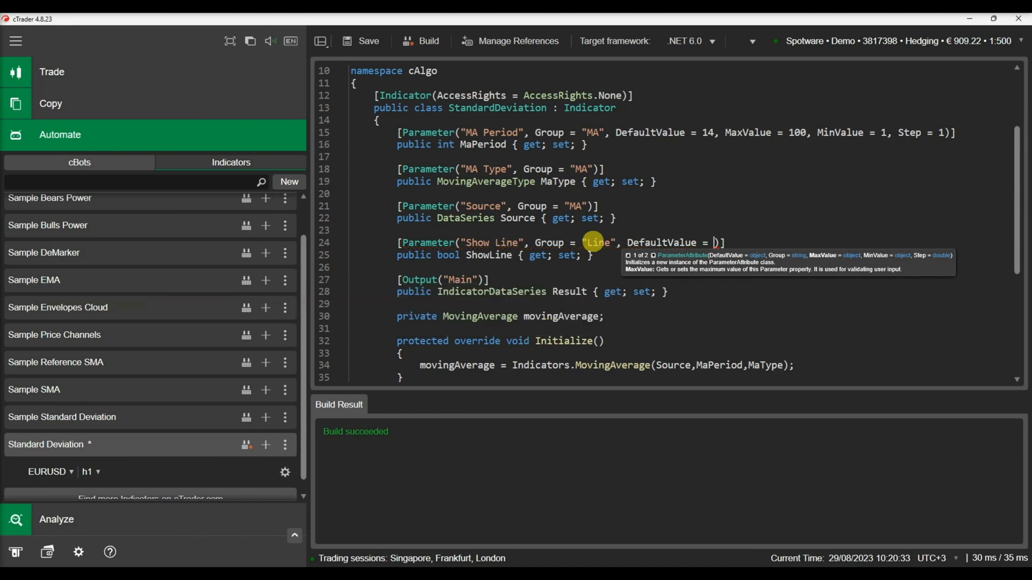
text(true)
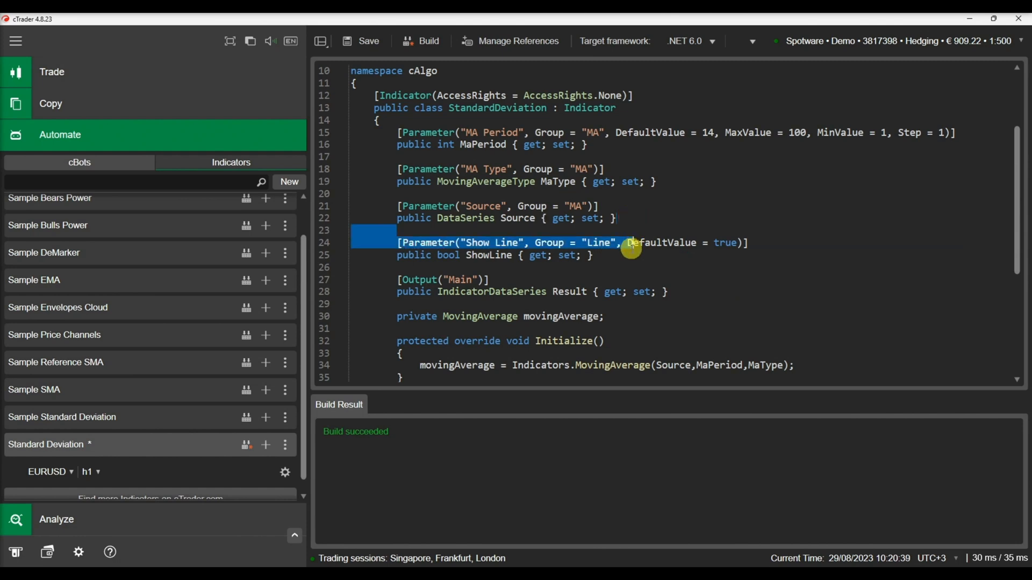
Duplicate it as a double LineLevel parameter labelled "Line Level" with DefaultValue and Step 0.001
click(622, 256)
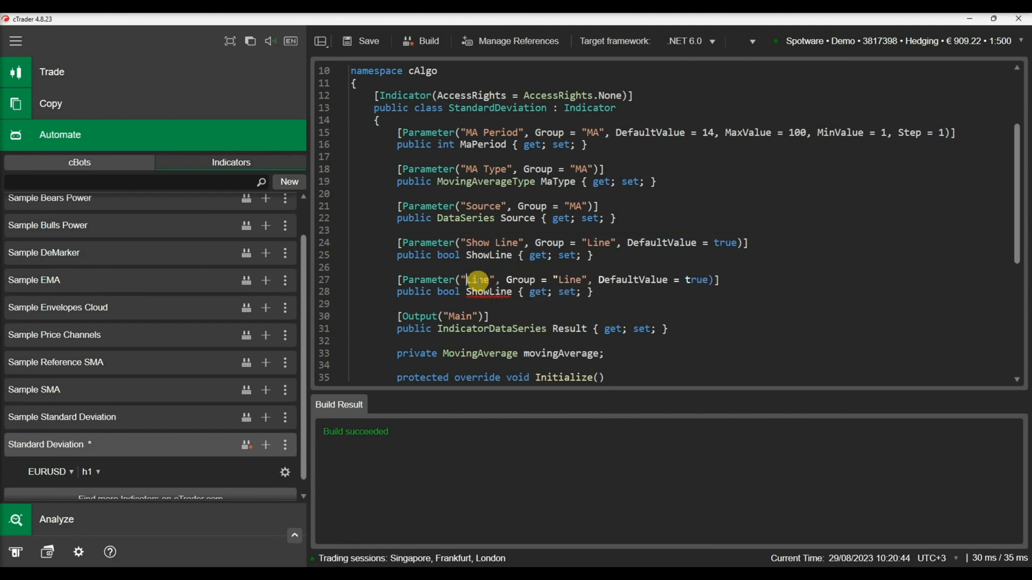
text(L)
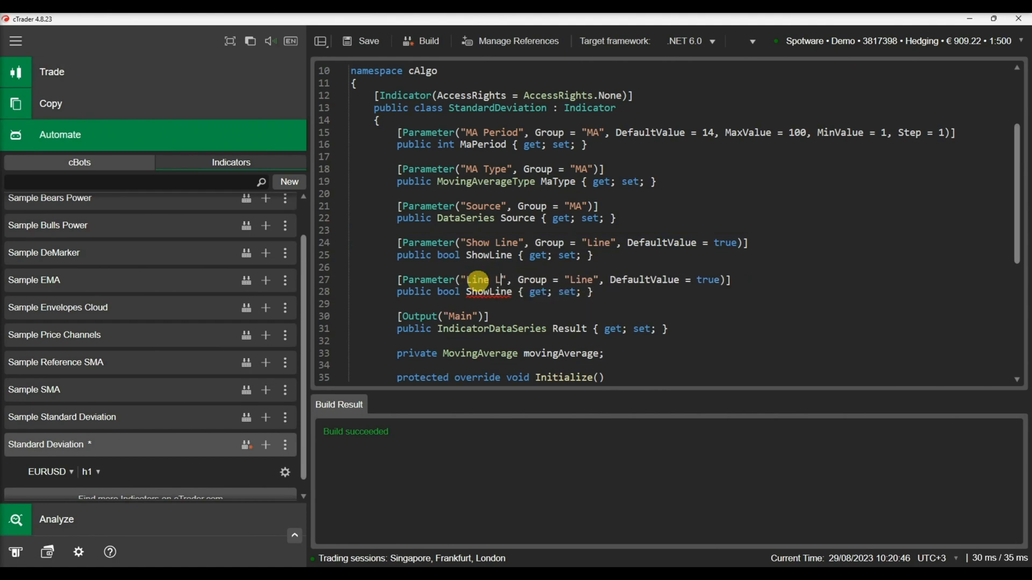
text(evel)
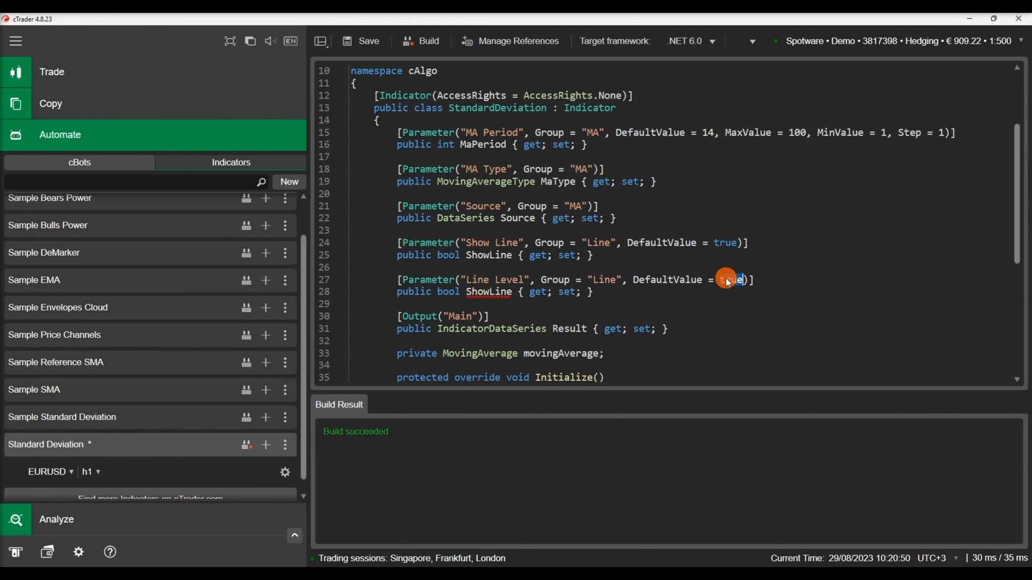
text(0.001, Step =)
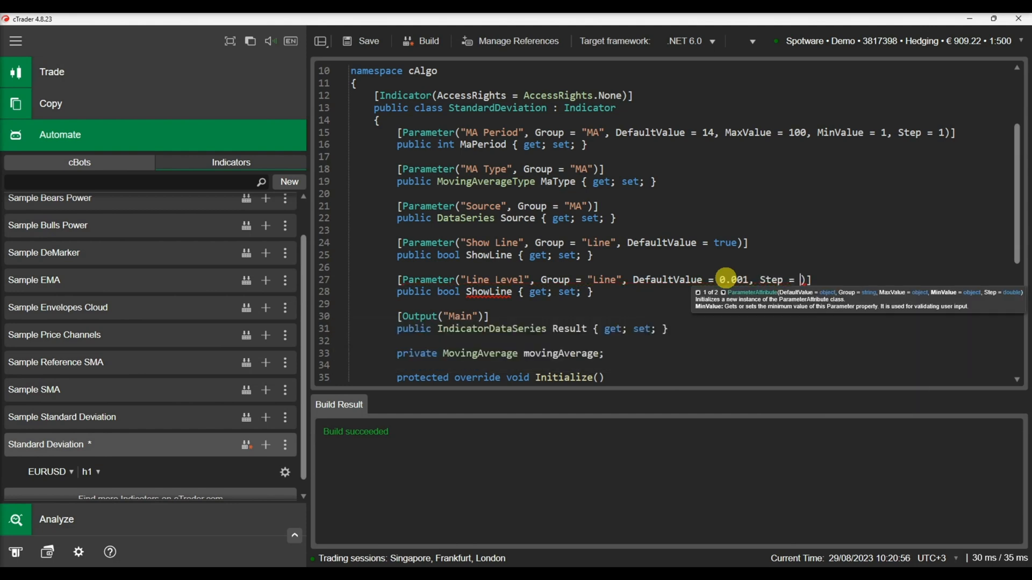
text(0.001)
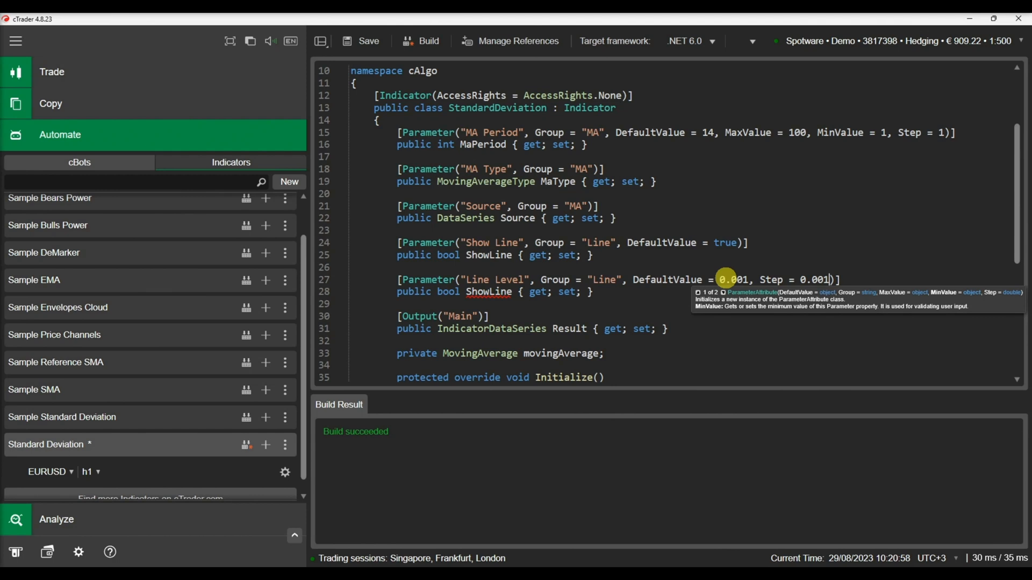
click(447, 291)
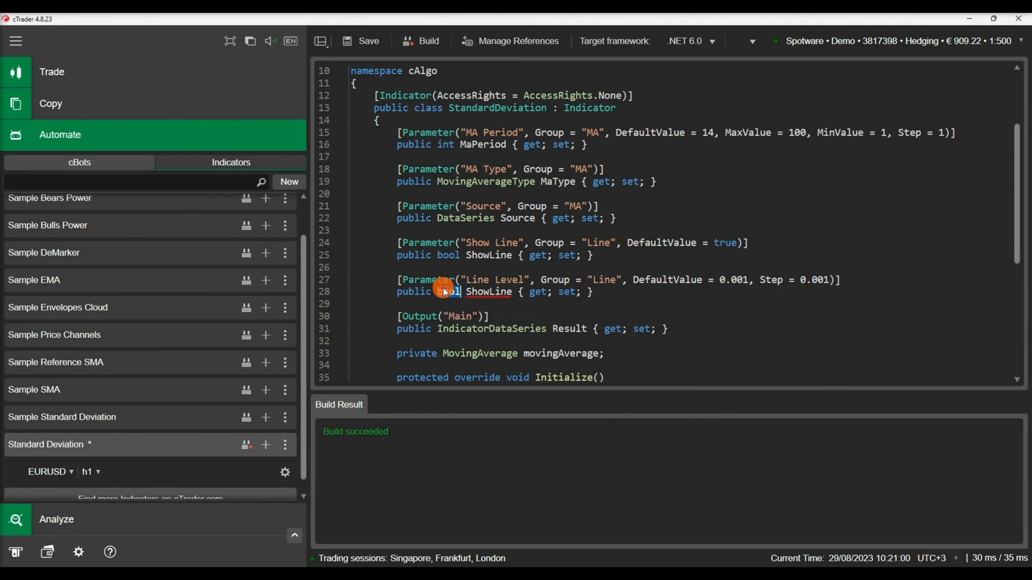
text(double)
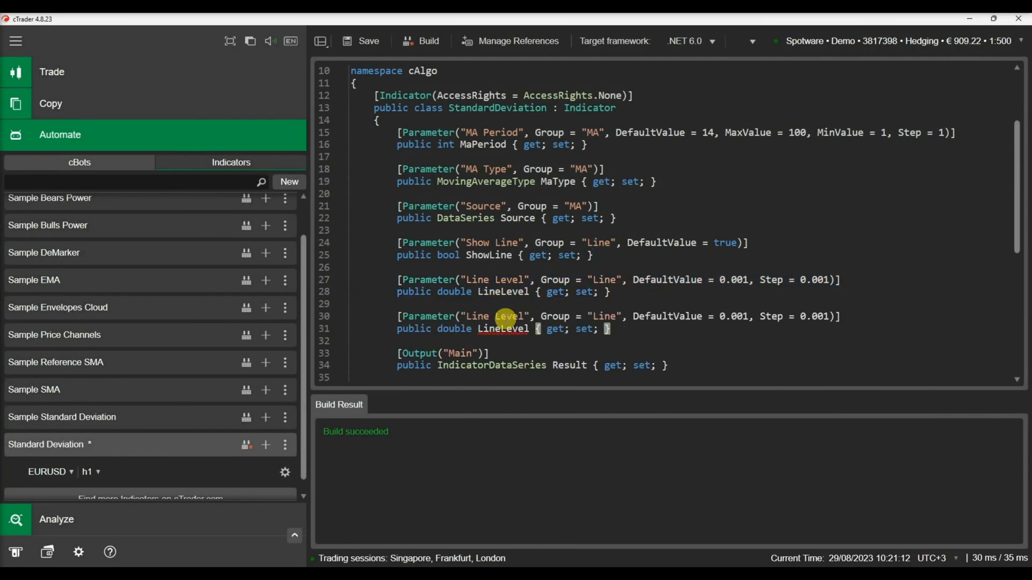
Name the property LineColor, default it to "Blue" and retype it from double to Color
text(Colo)
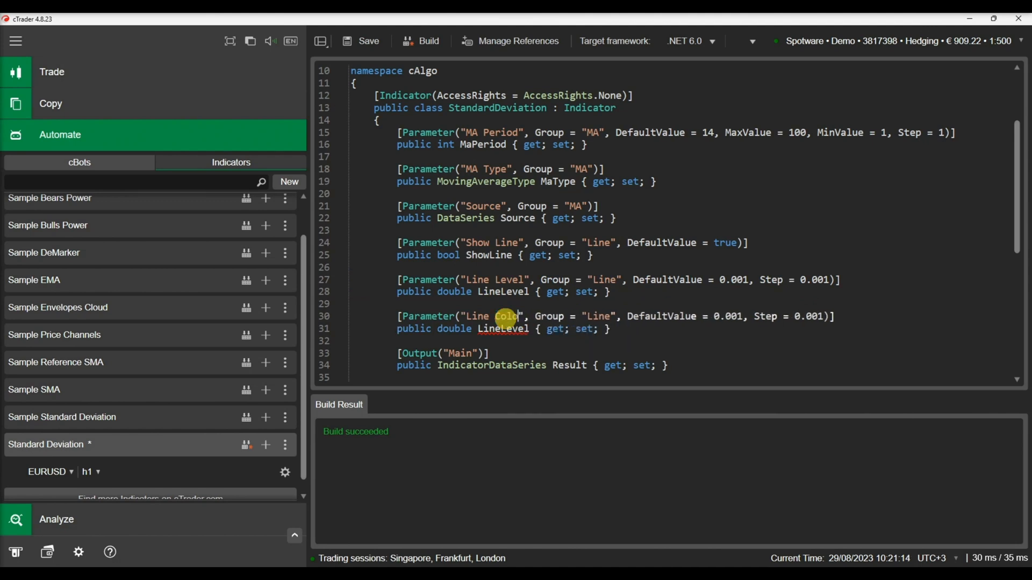
text(r)
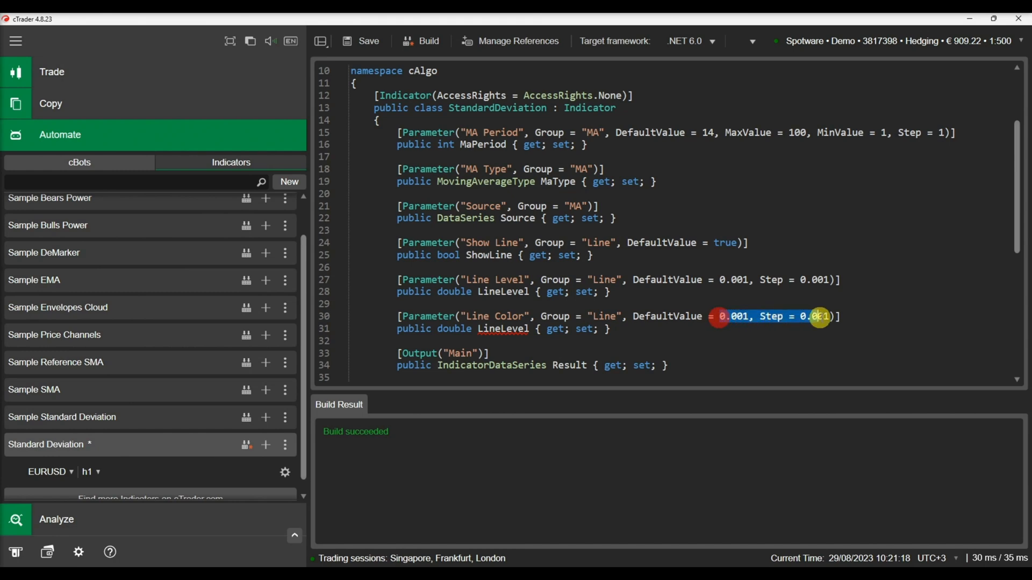
text(")
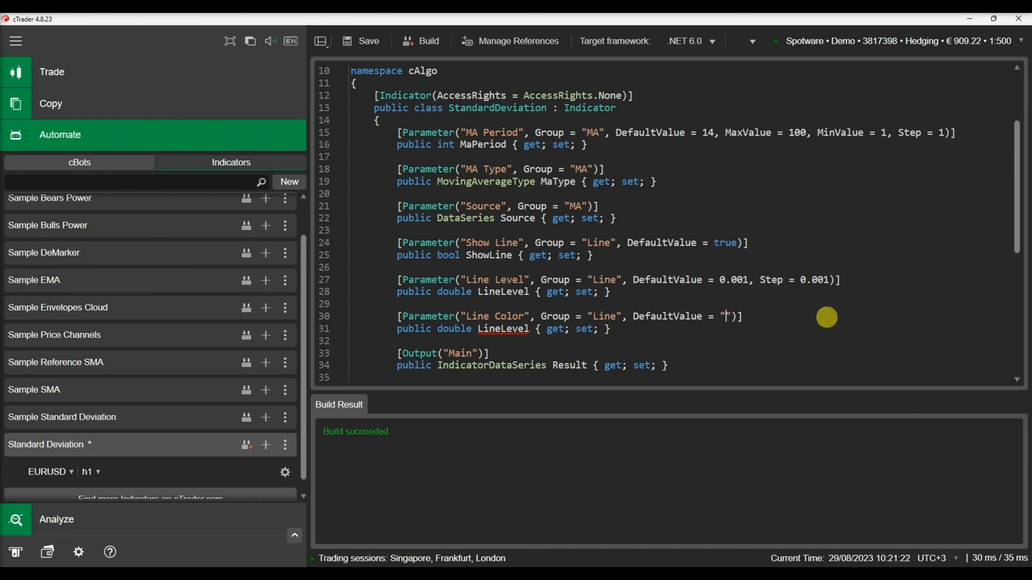
text(Bl)
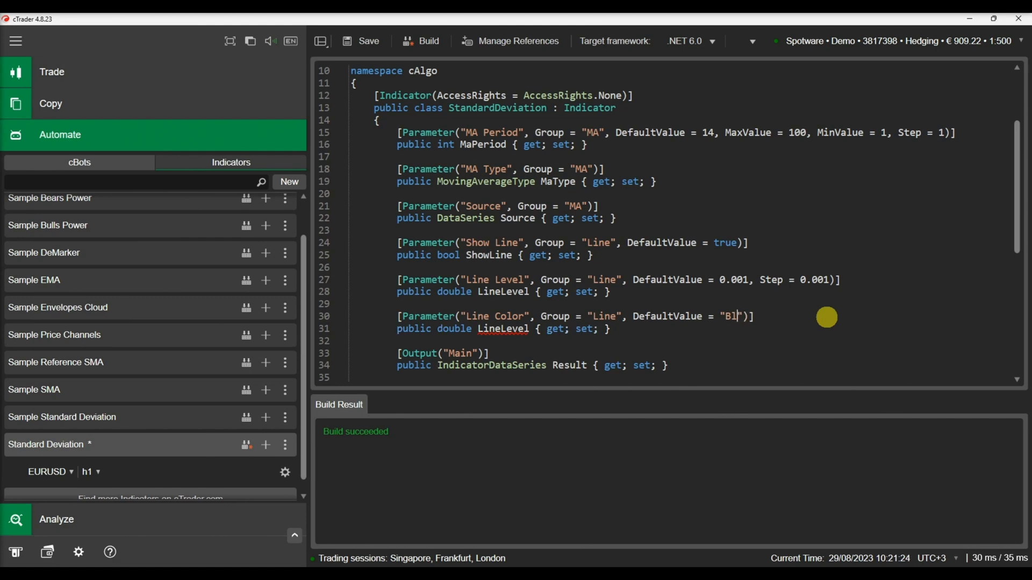
text(ue)
click(504, 328)
text(C)
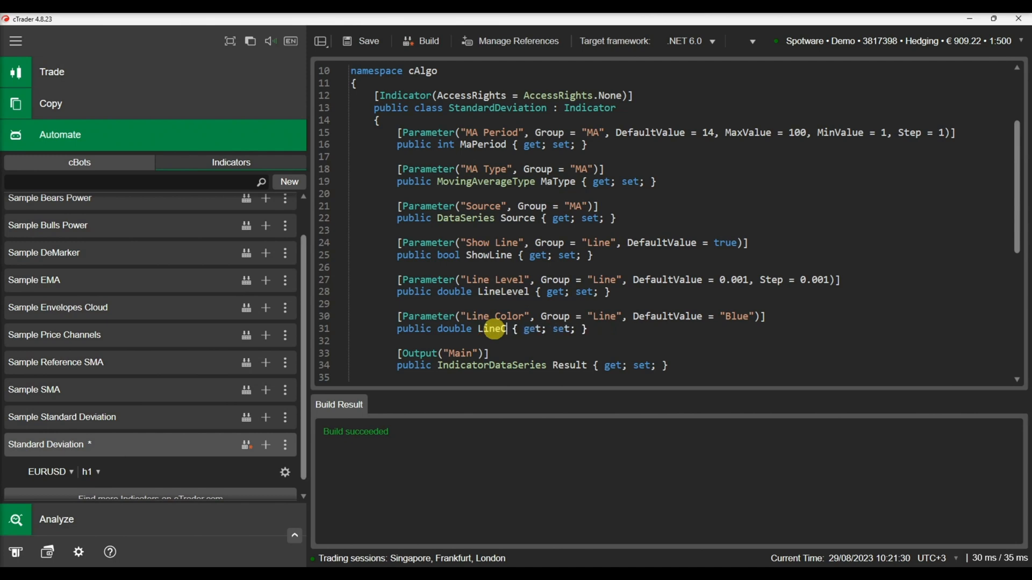
text(olor)
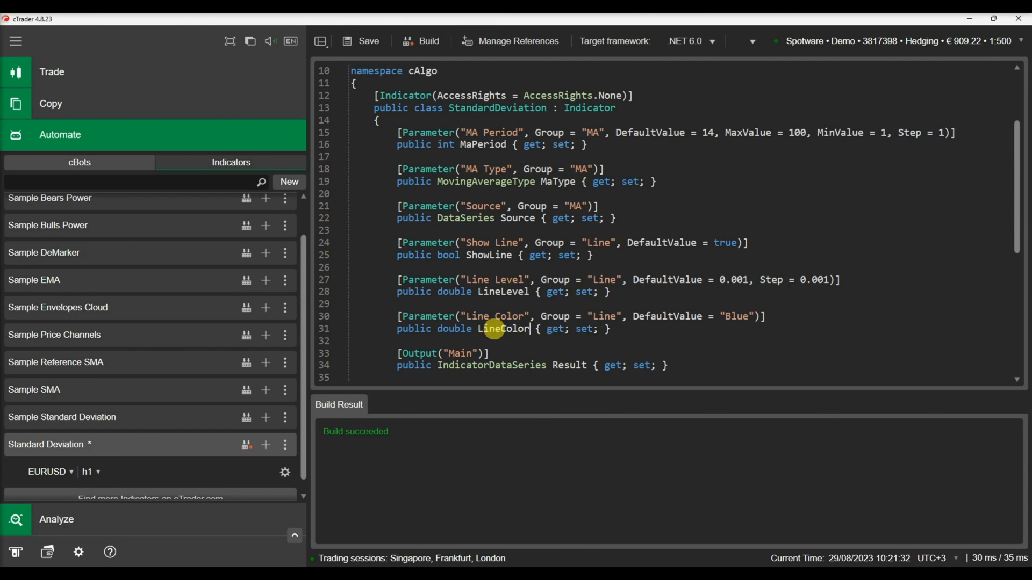
text(Color)
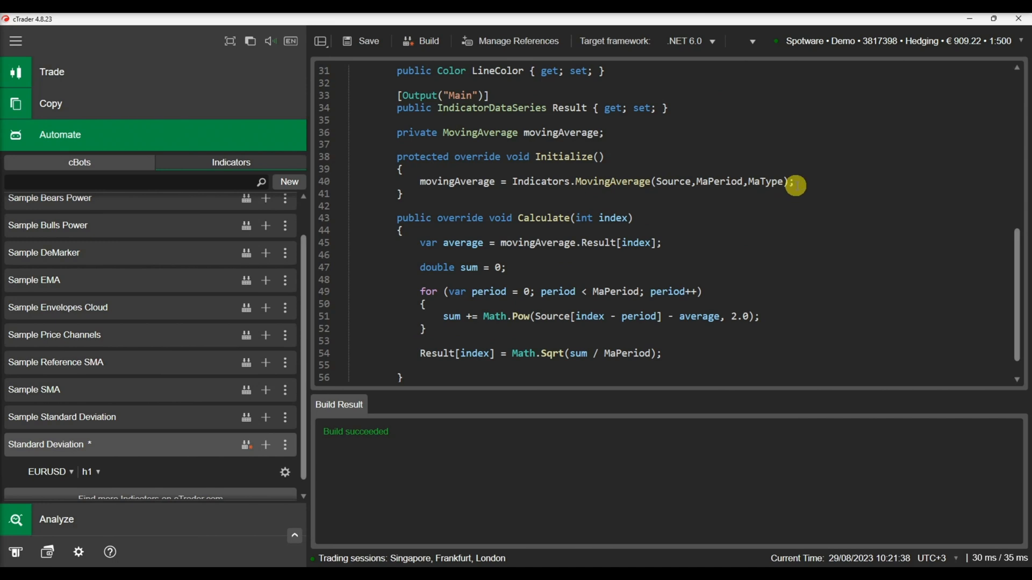
Start Initialize with an if(ShowLine) check and an empty braced block
text(if)
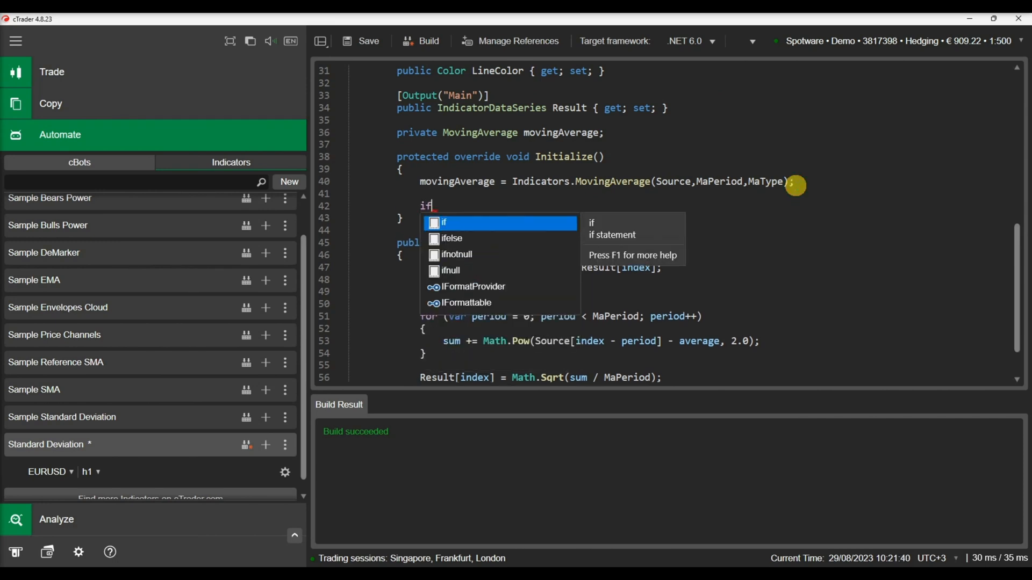
text((ShowLine)
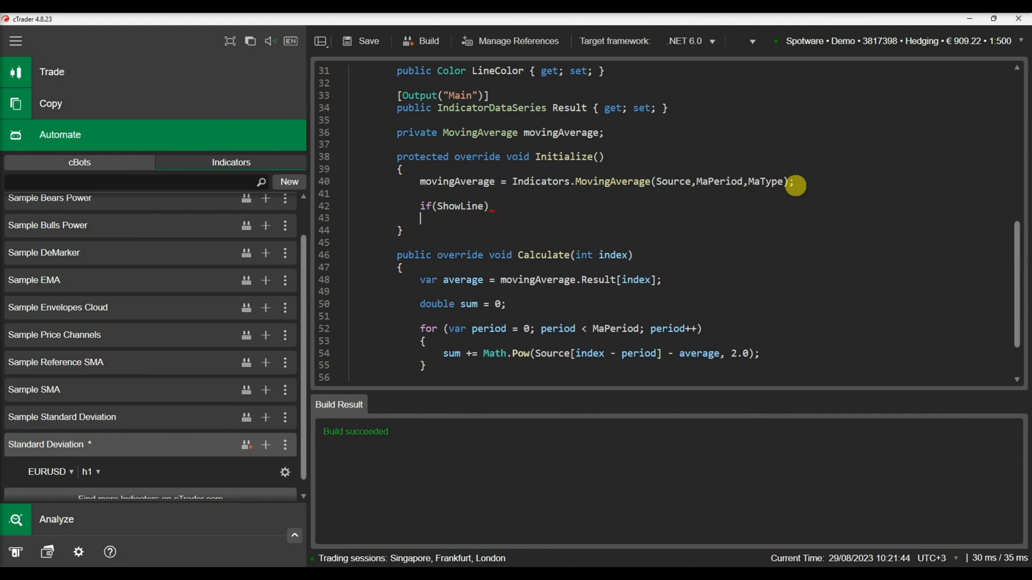
text({})
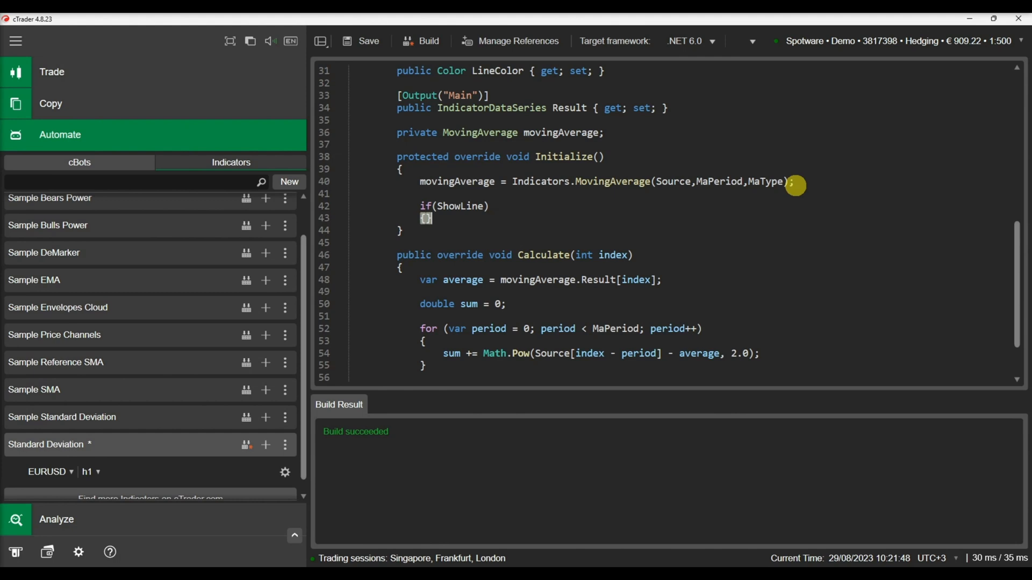
key(Enter)
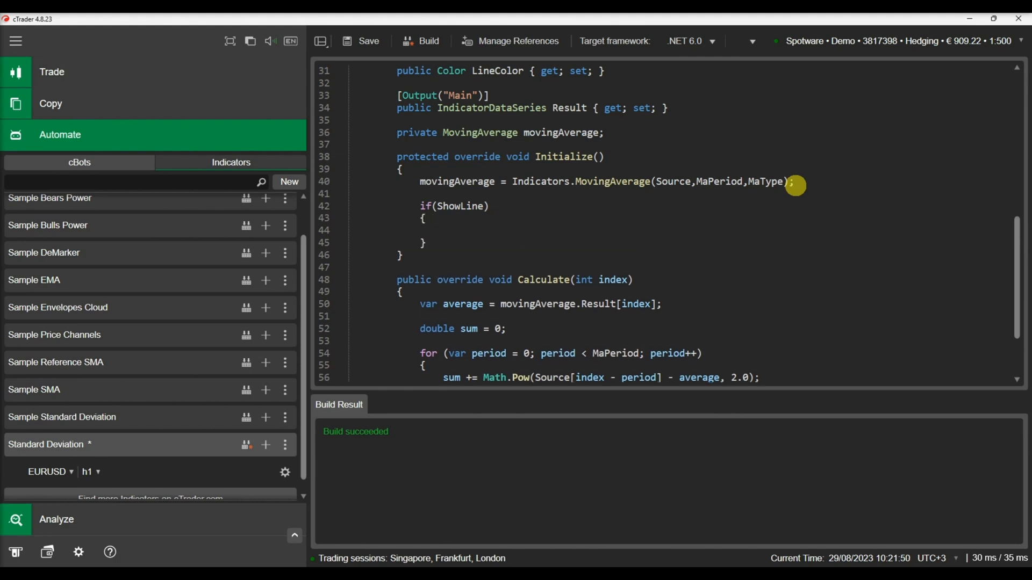
Inside it call Chart.IndicatorAreas[0].DrawHorizontalLine("Line", LineLevel, LineColor) via IntelliSense
text(c)
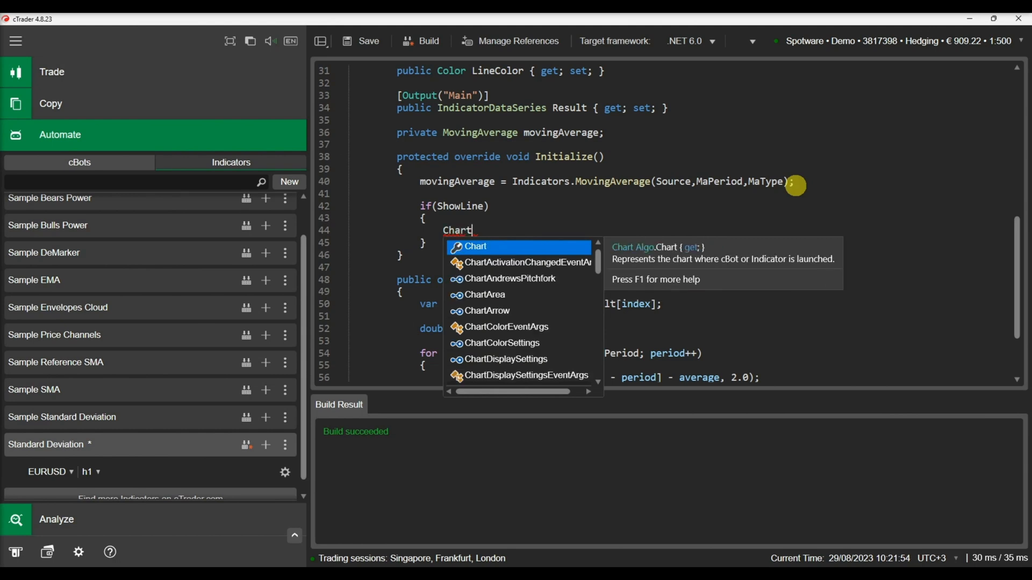
text(.in)
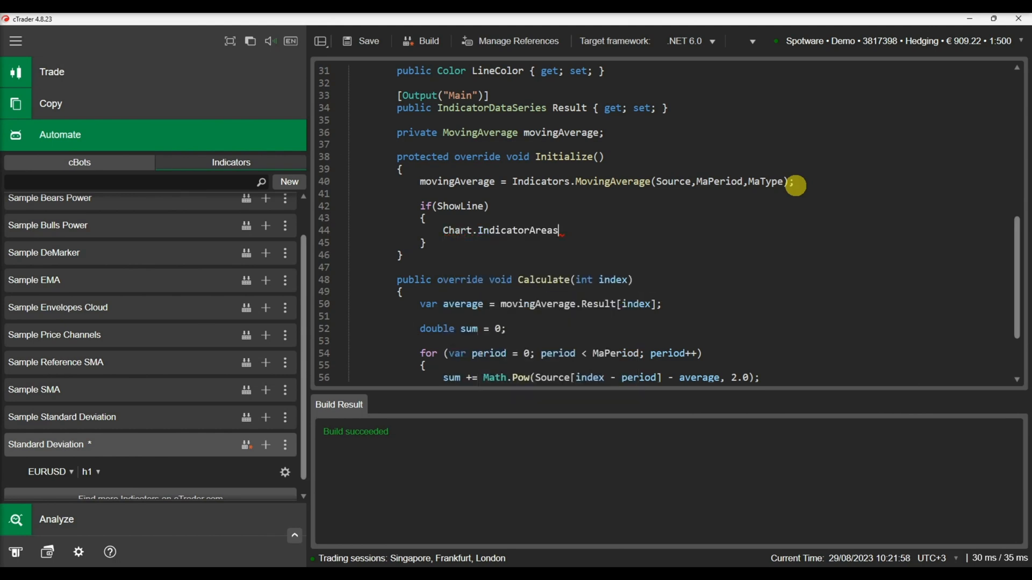
text([0].)
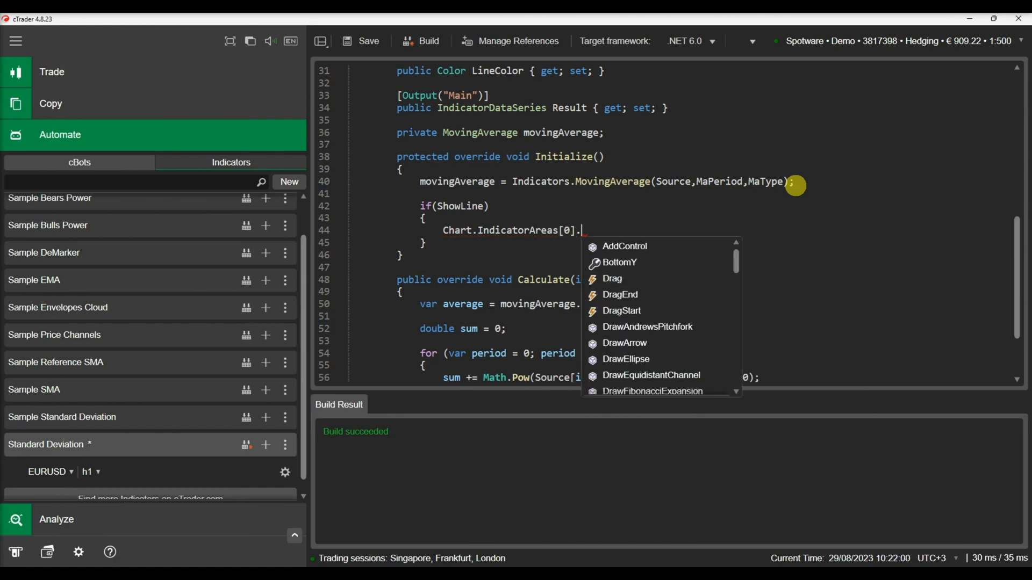
text(drawh)
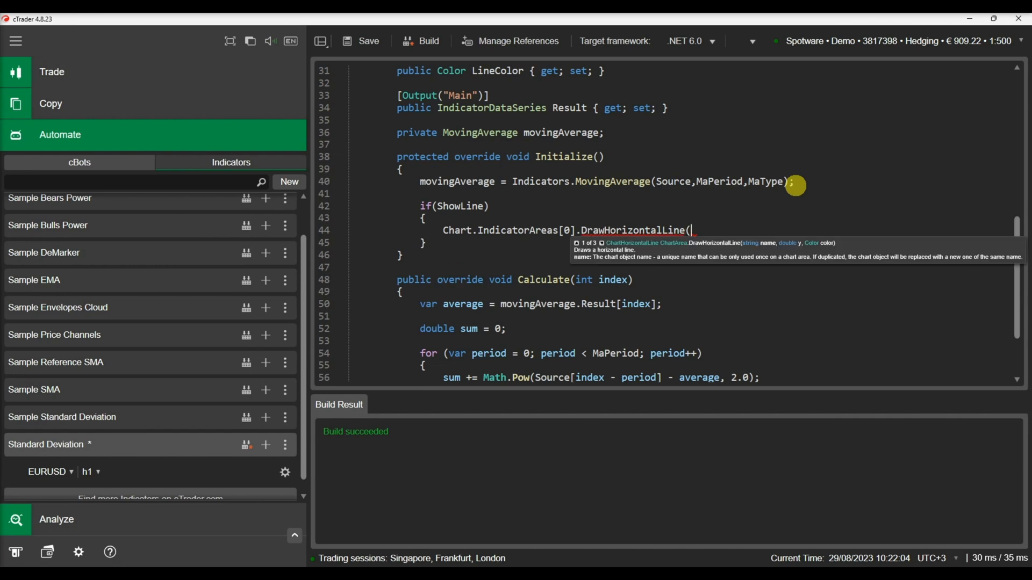
text(L")
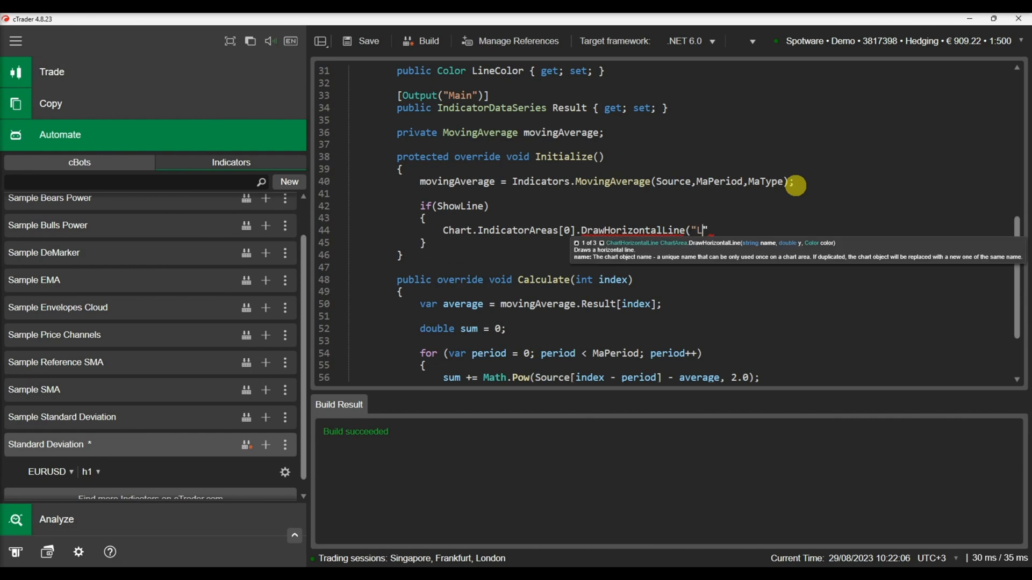
text(ine",)
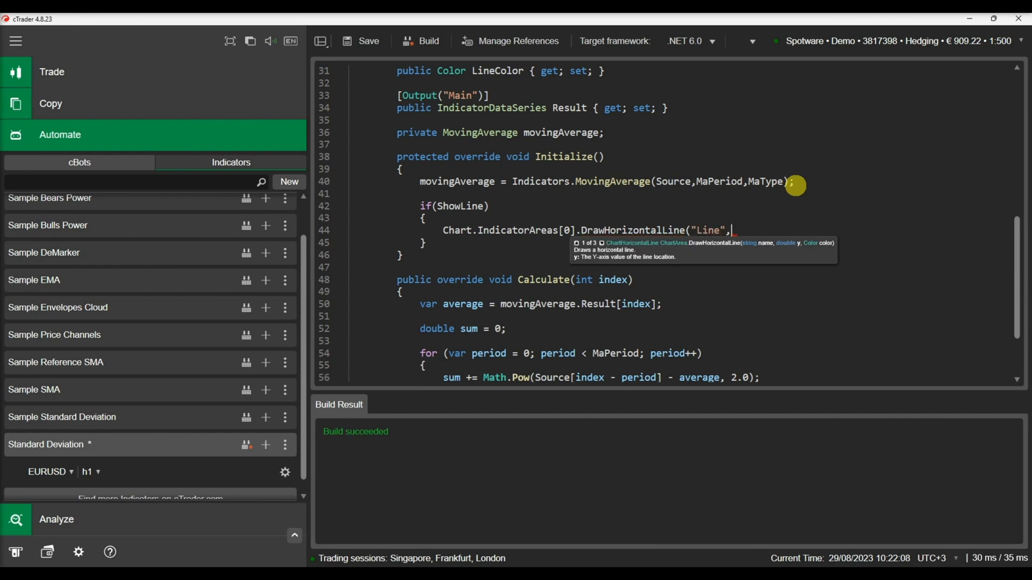
text(line)
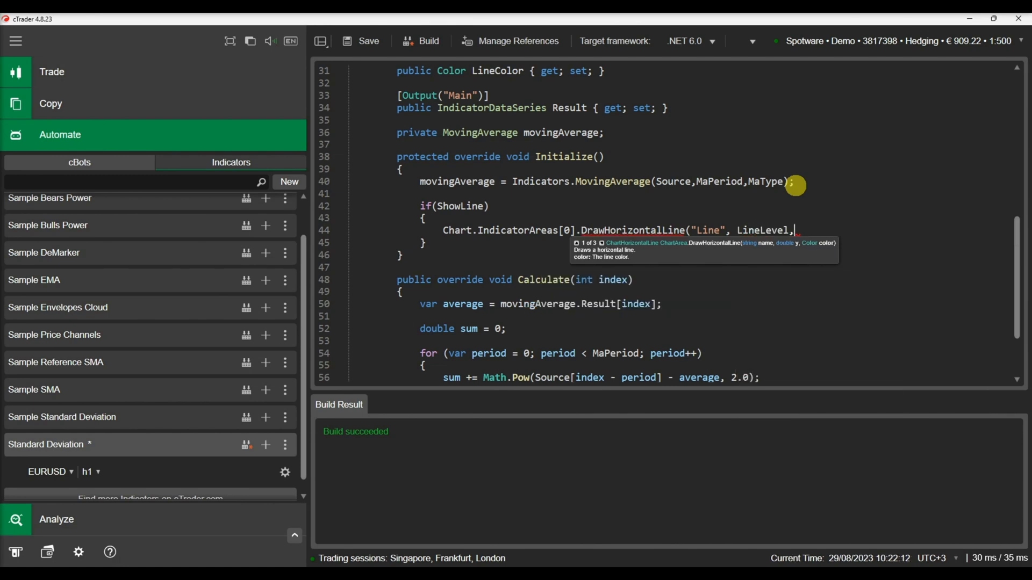
text(line)
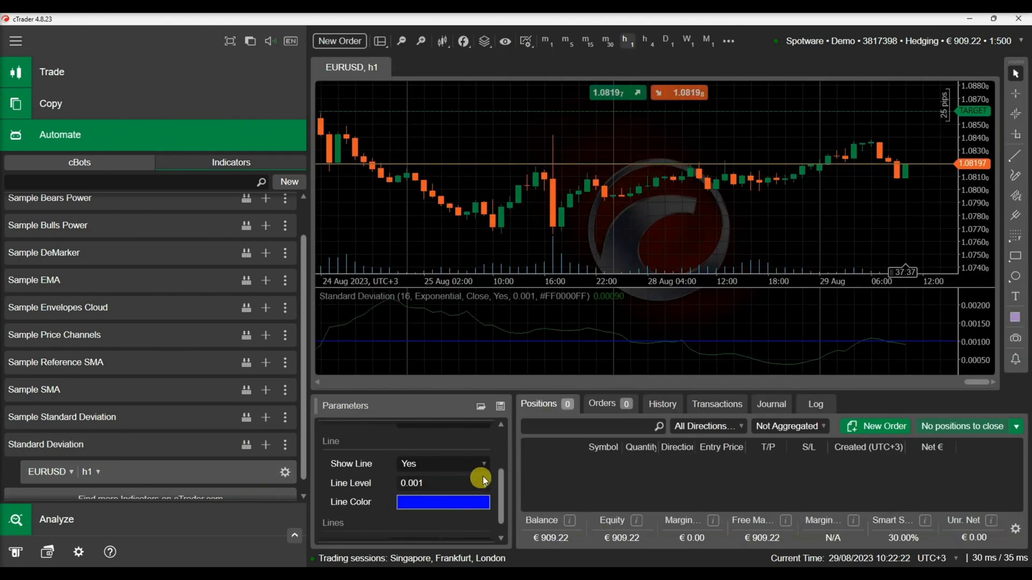
Raise Line Level to 0.003 and pick a colour from the Line Color swatch choices
click(482, 479)
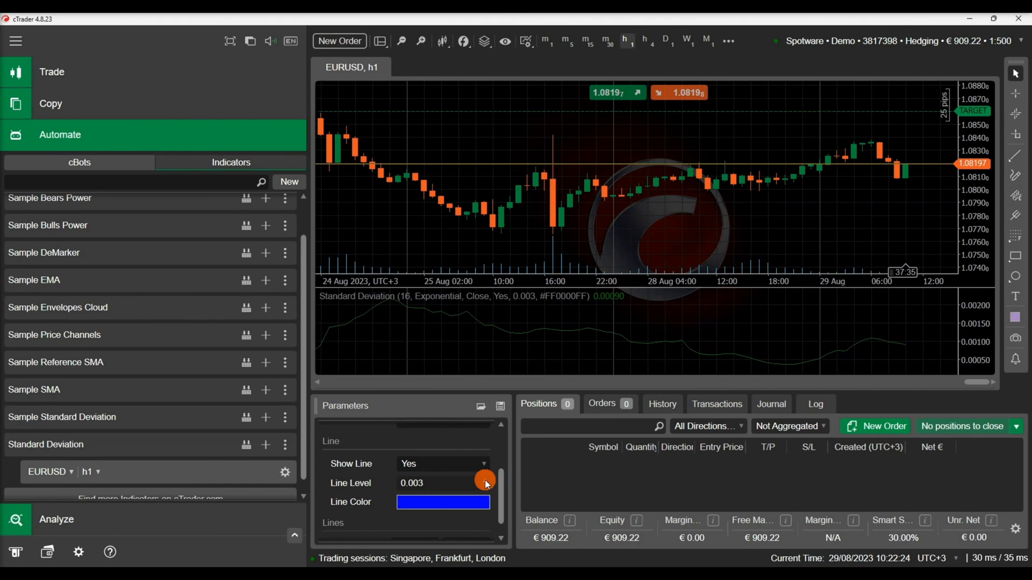
click(443, 502)
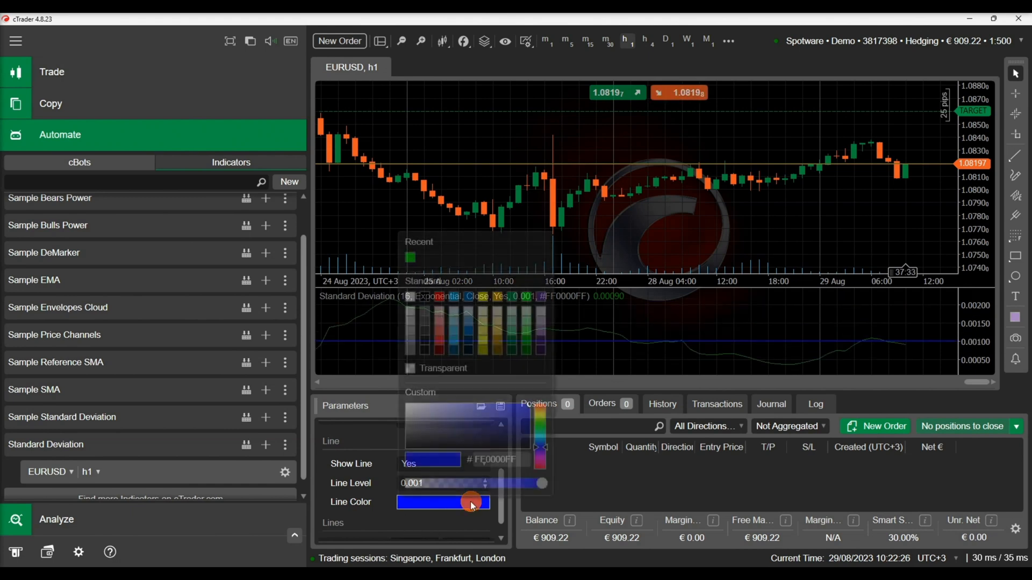
click(438, 297)
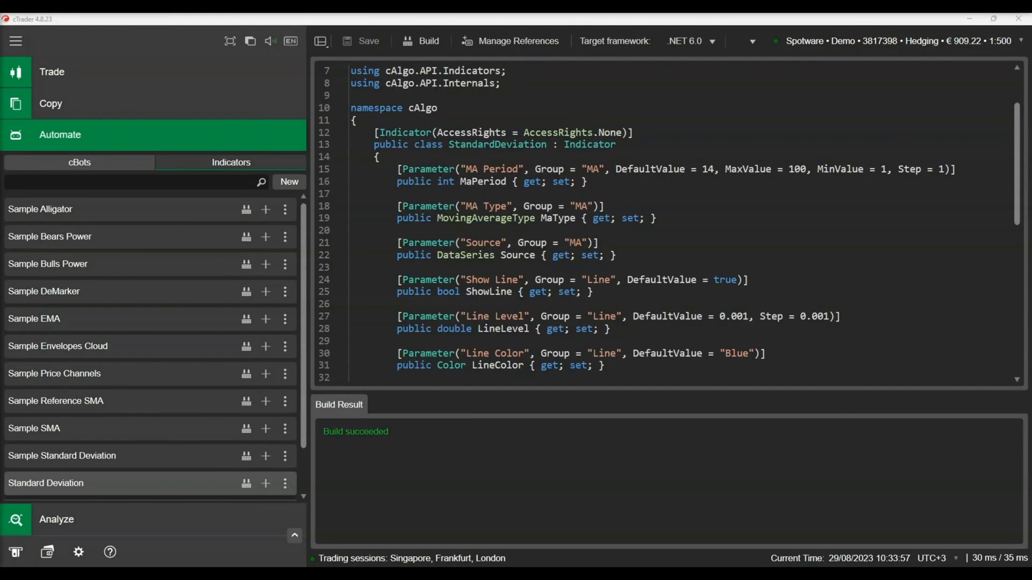
Duplicate the parameter block as "Timeframe" backed by public TimeFrame TF { get; set; }
scroll(down, 3)
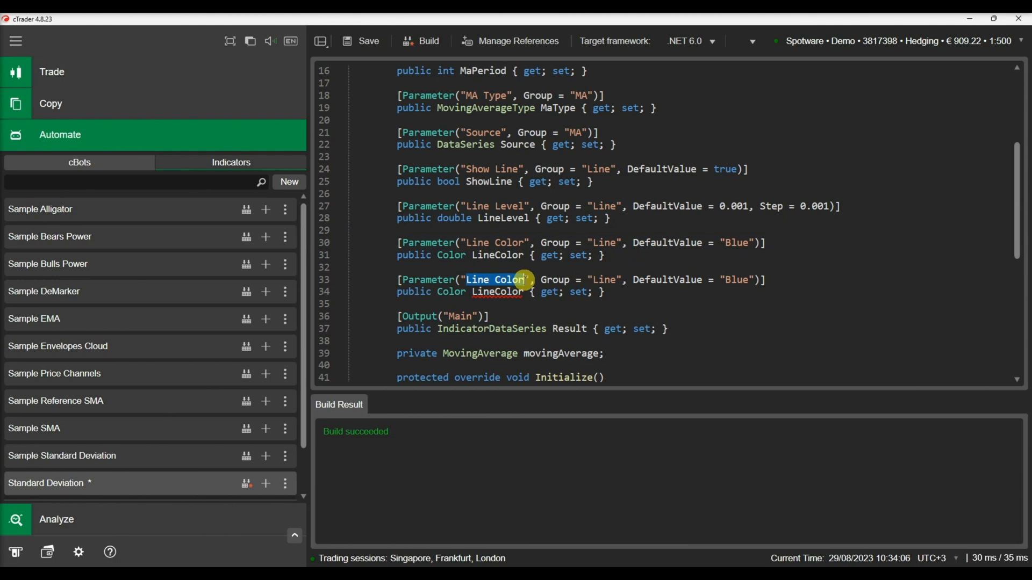
text(Timeframe")])
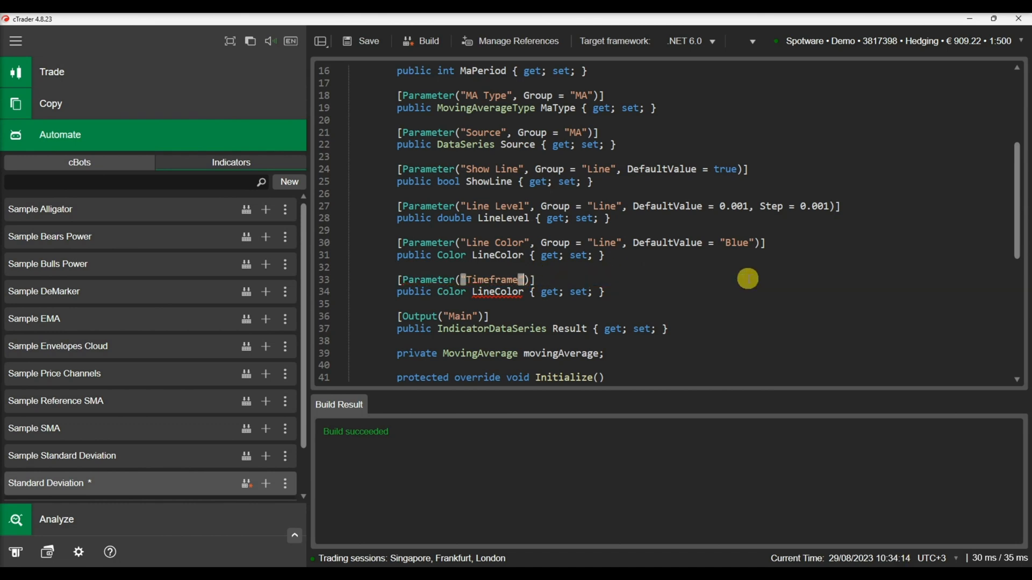
mouse_move(449, 291)
text(TimeFrame)
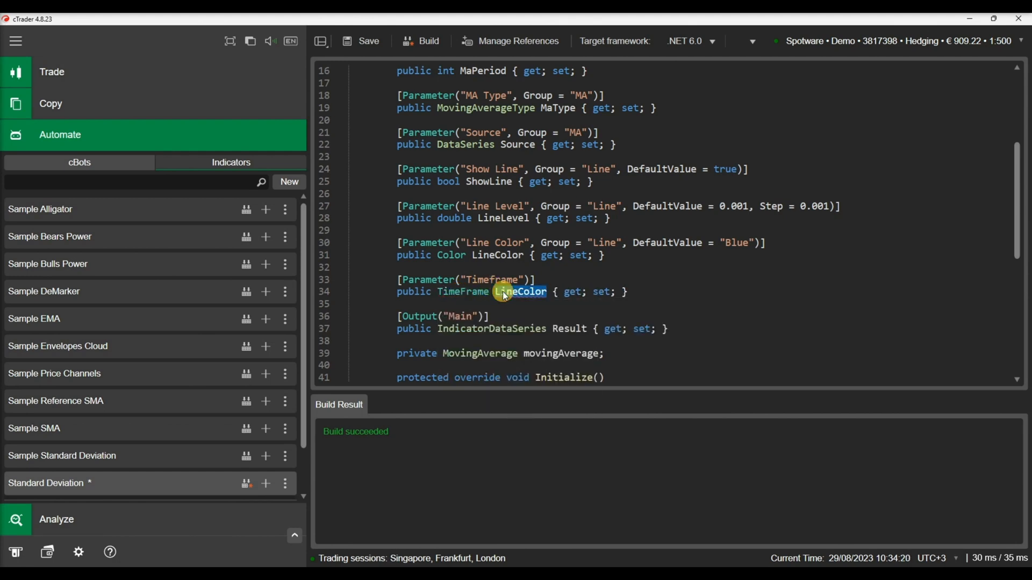
text(TF)
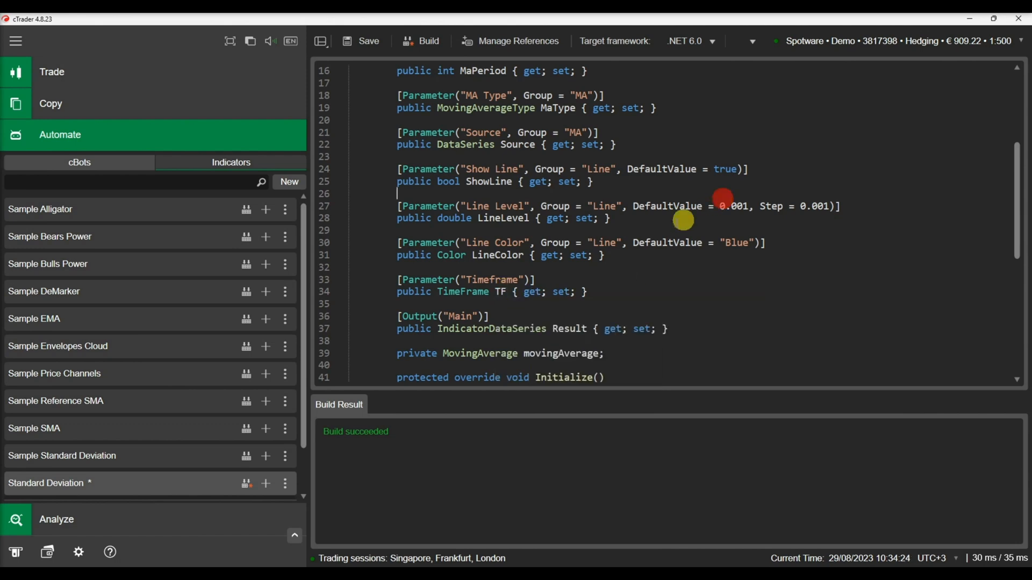
scroll(down, 3)
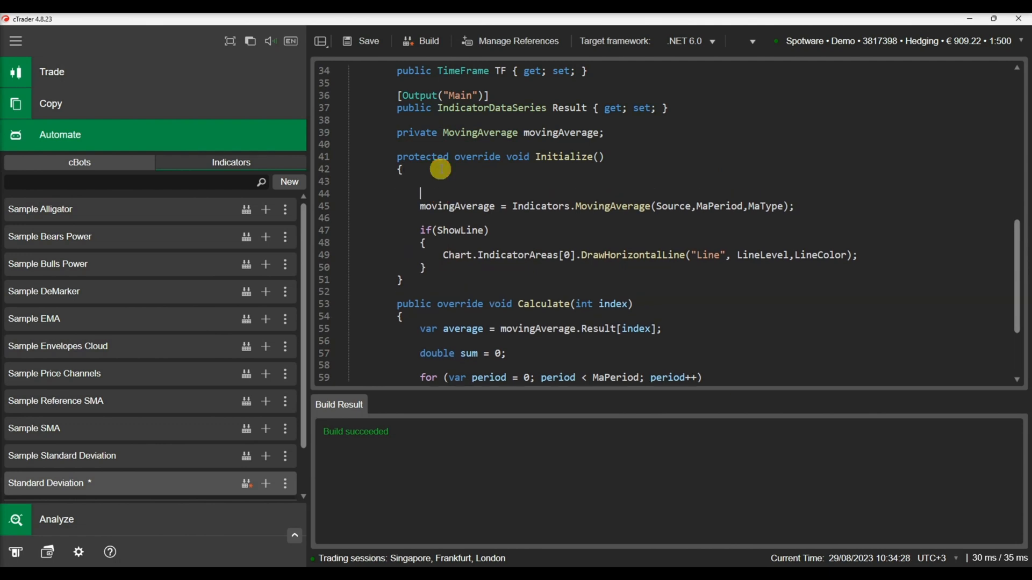
Begin Initialize with if(TF != TimeFrame) comparing TF to the chart's timeframe
text(if(TF != TimeFrame)
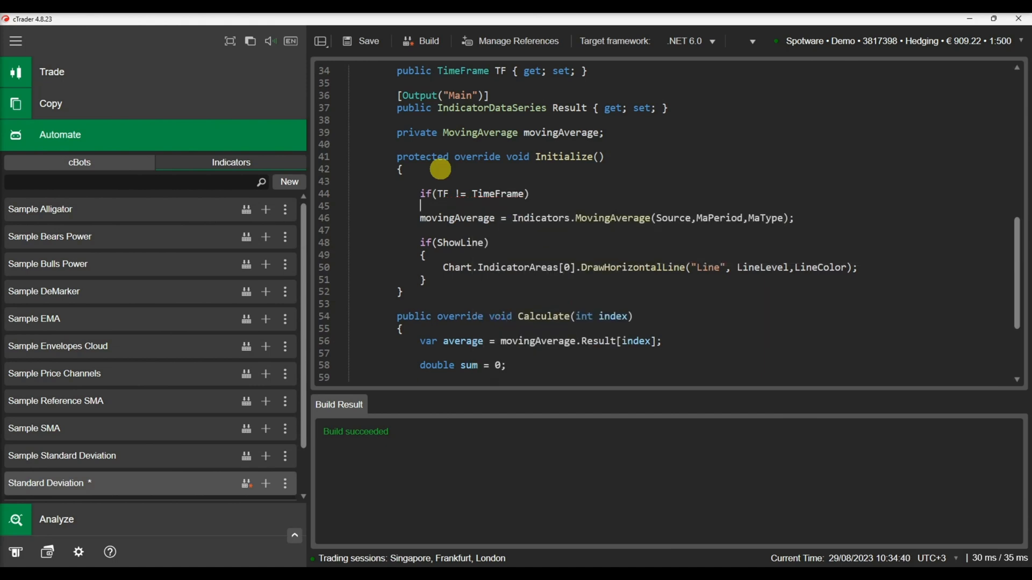
text(re)
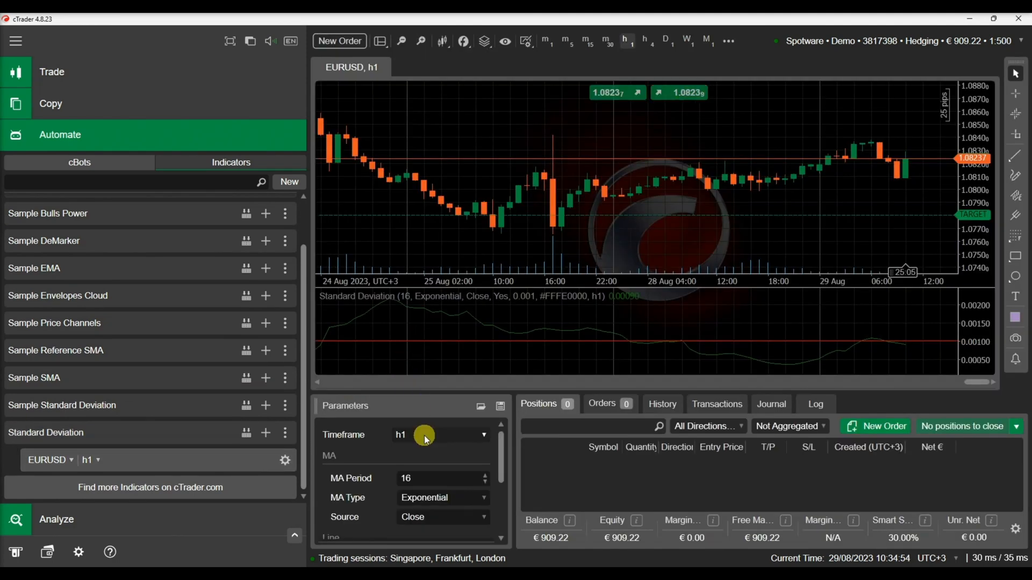
Set the indicator's Timeframe to 3 hours from the dropdown, then reopen the choices
click(484, 435)
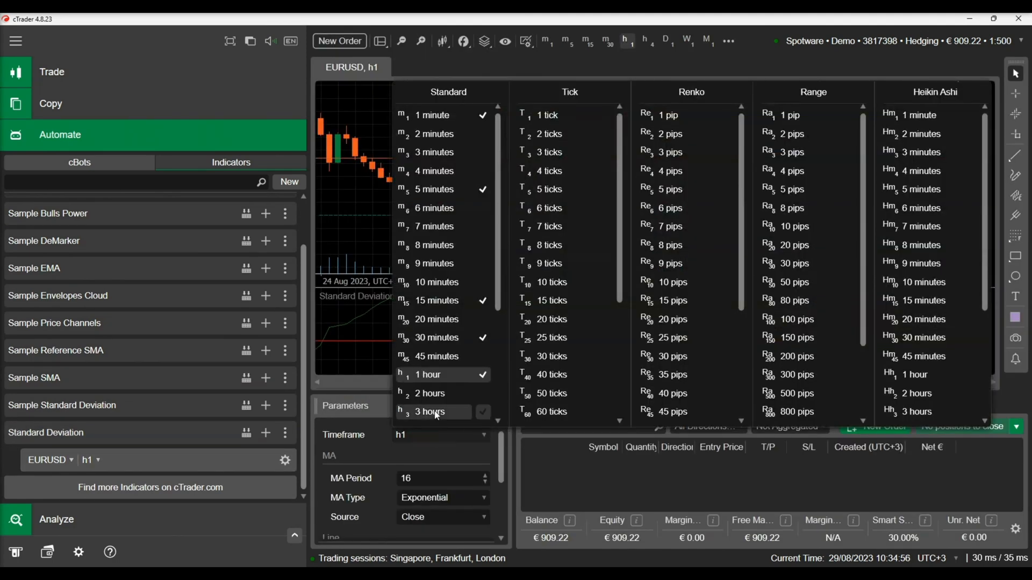
click(429, 411)
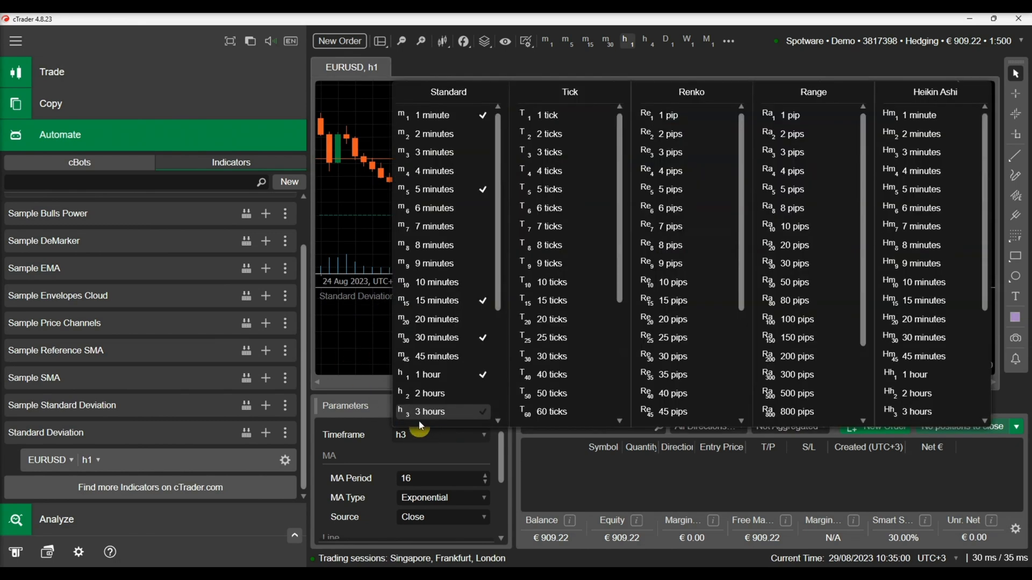
click(428, 374)
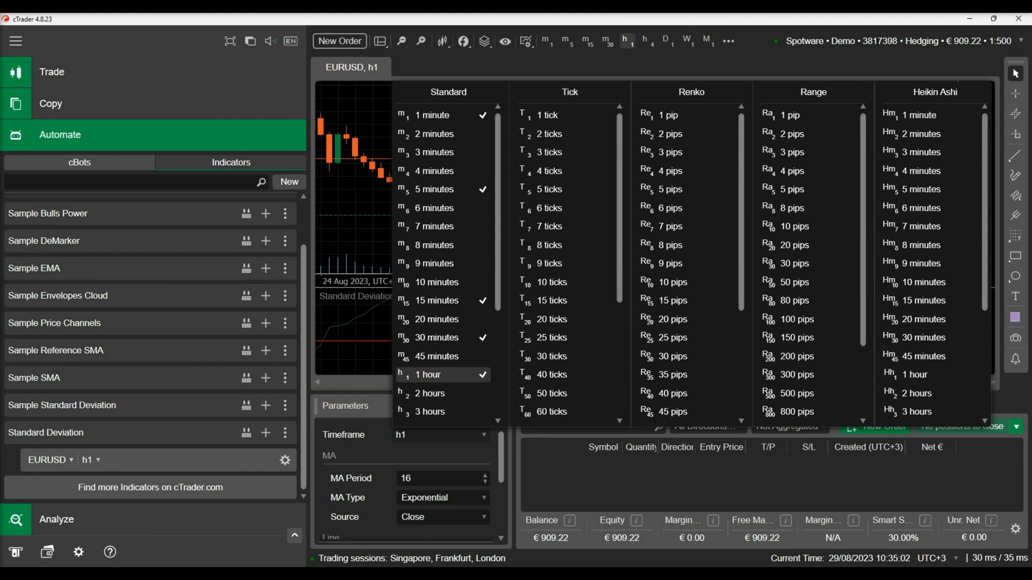